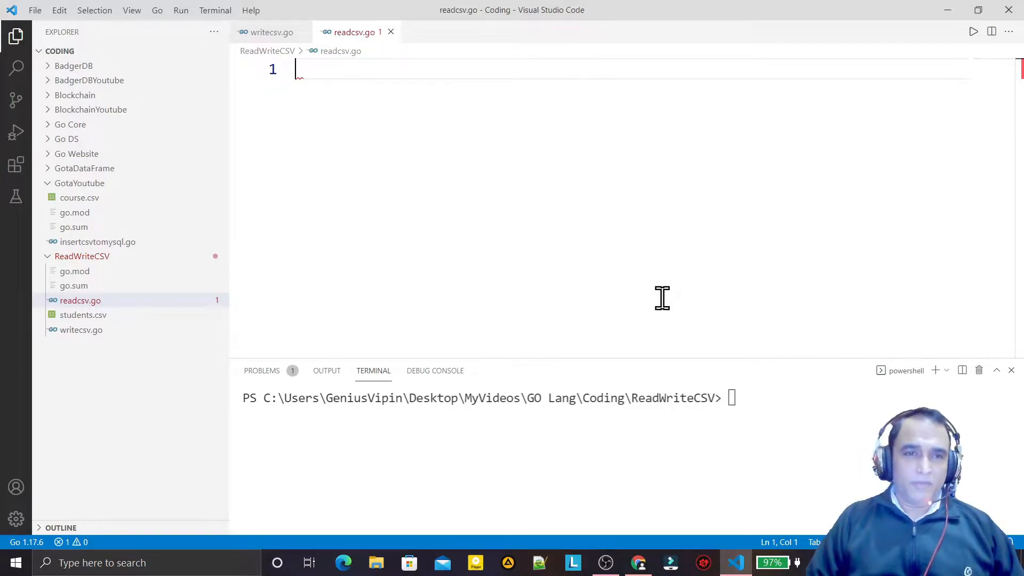
Declare package main with an empty main function body
text(p)
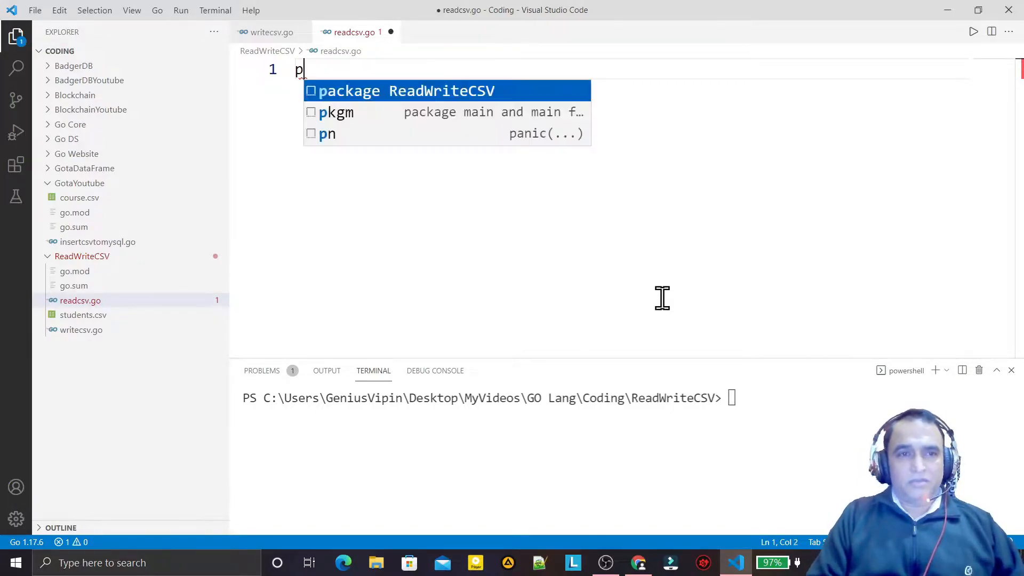
text(ackage)
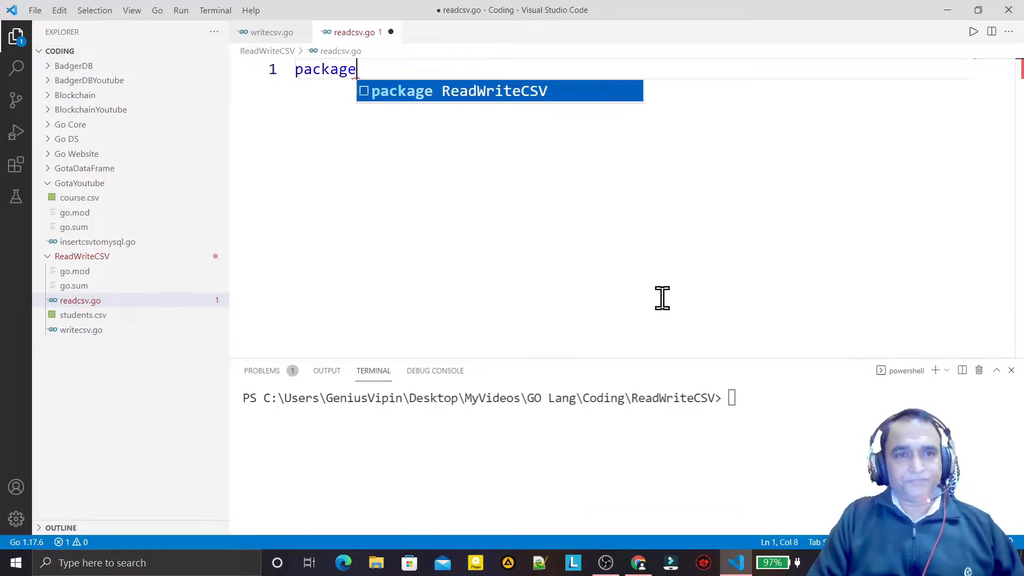
text(main)
text(func)
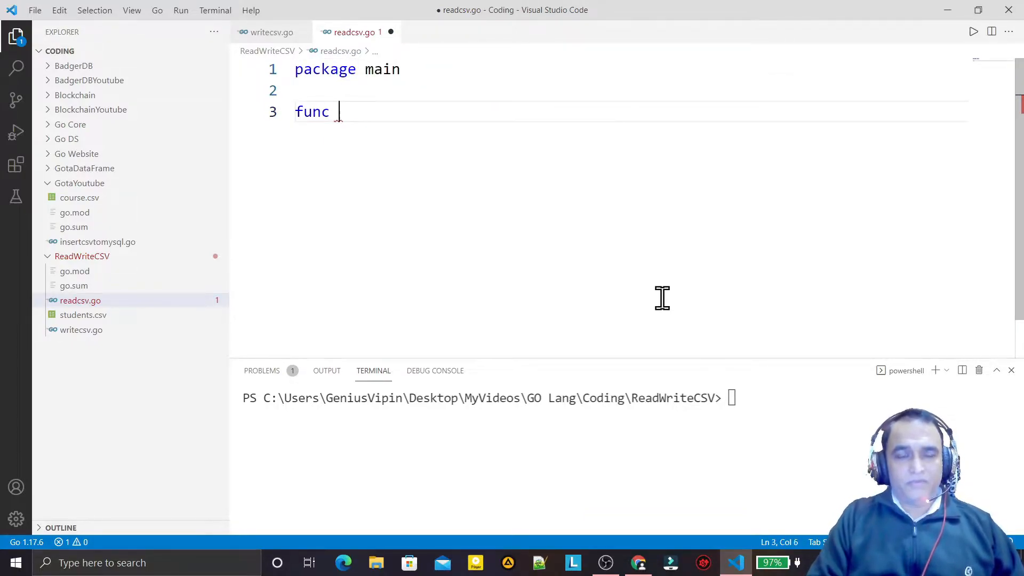
text(main(){})
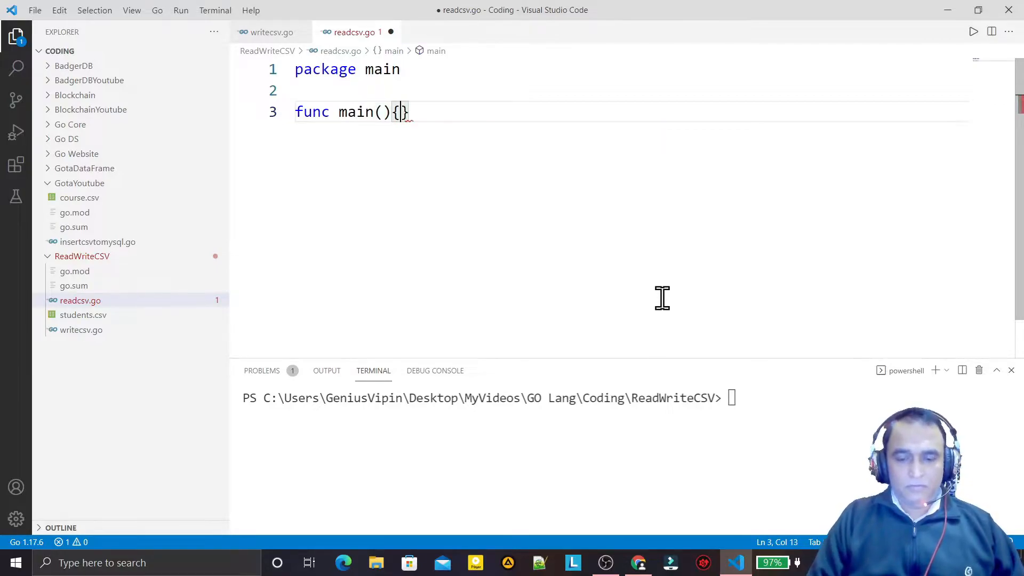
key(Enter)
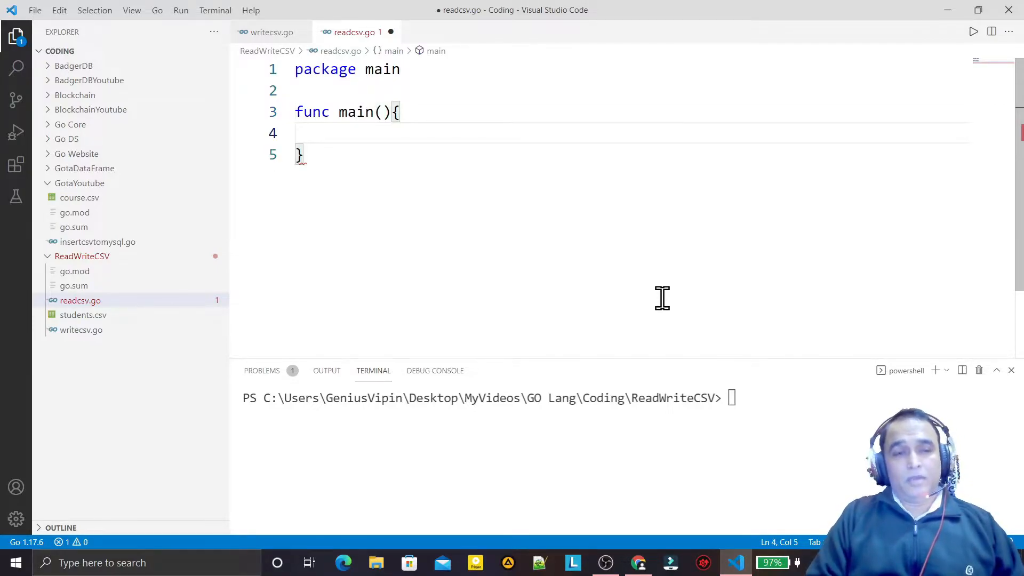
Start file, err := os.OpenFile("students.csv") inside main
text(file,err)
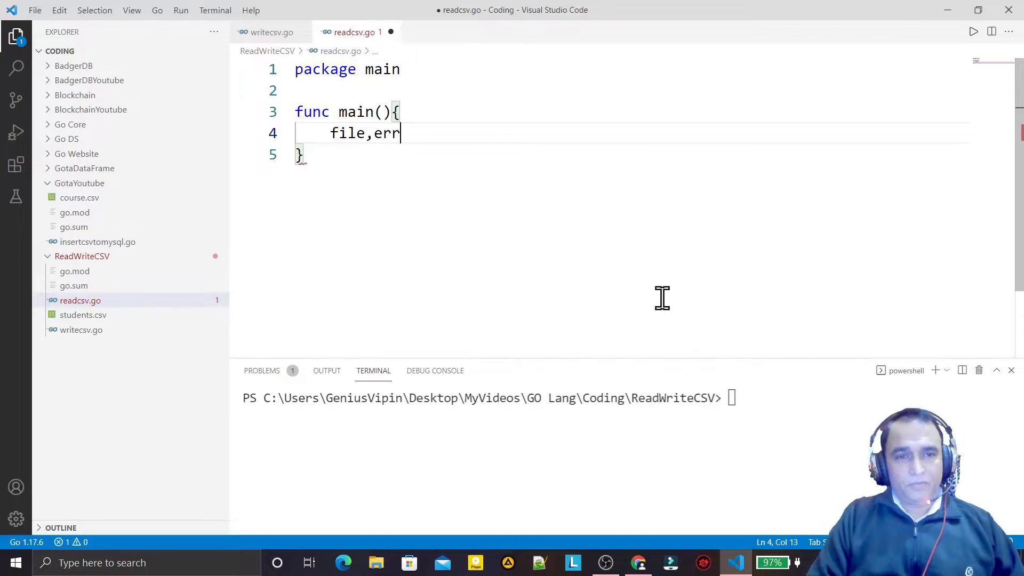
text(:=os)
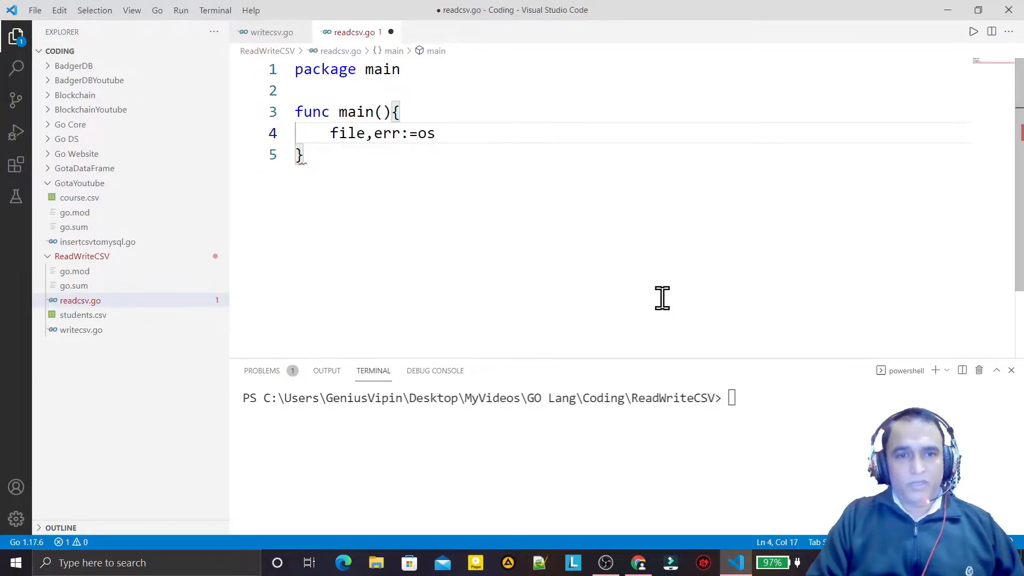
text(.OpenFile(")
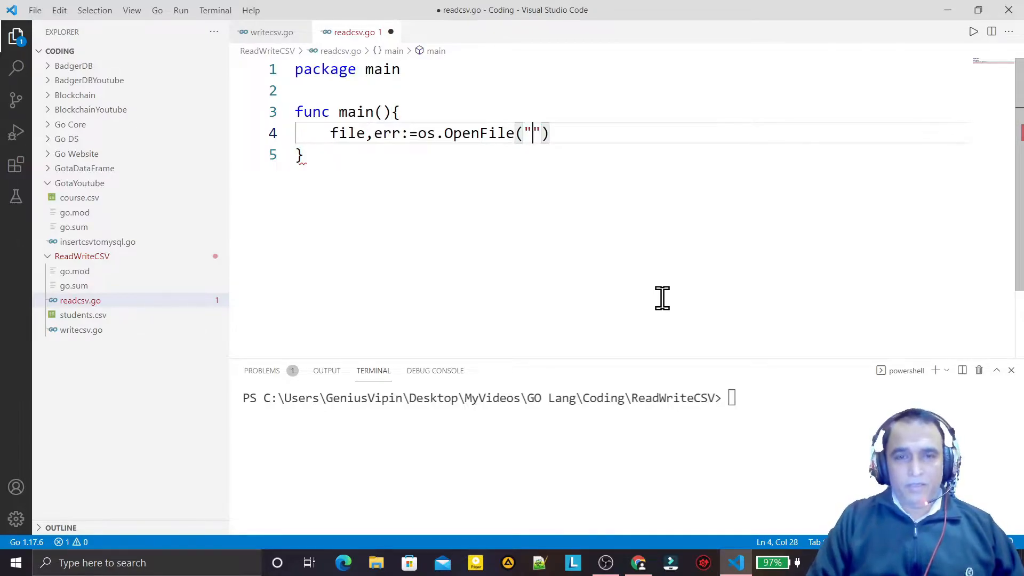
text(student)
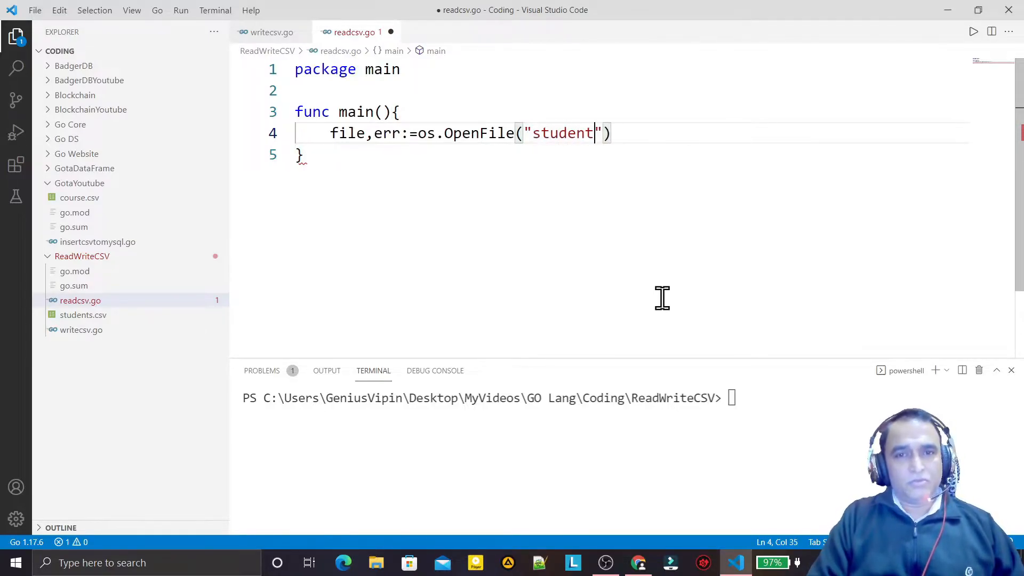
text(s.csv)
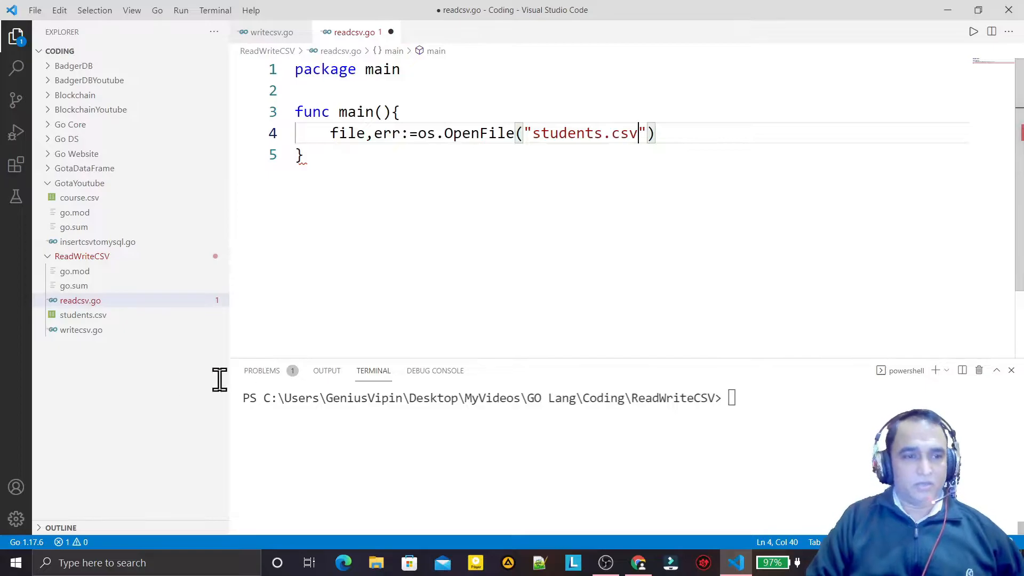
Pass os.O_RDONLY and os.ModePerm to OpenFile, then save and auto-format readcsv.go
click(84, 314)
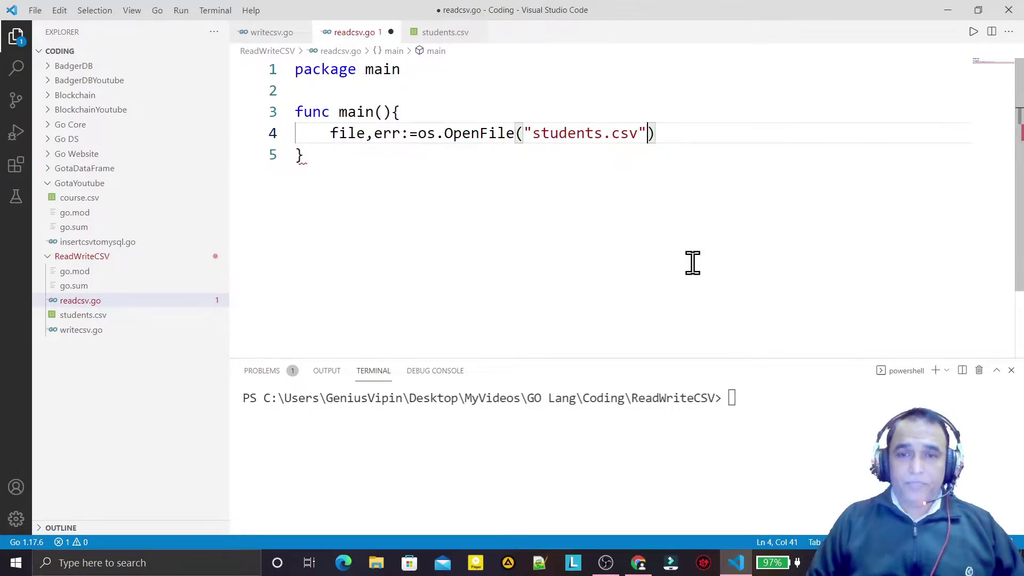
text(,)
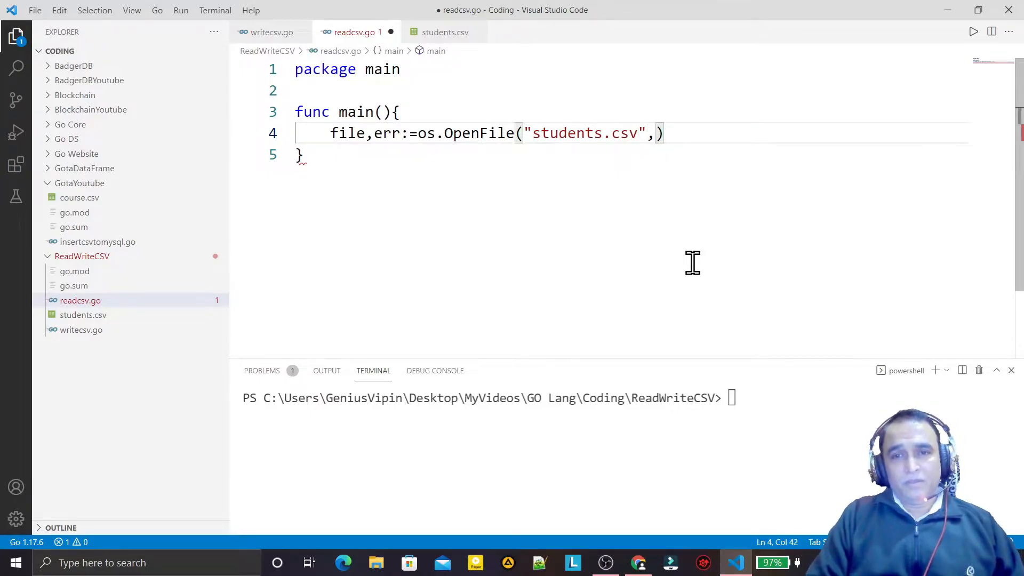
text(os.)
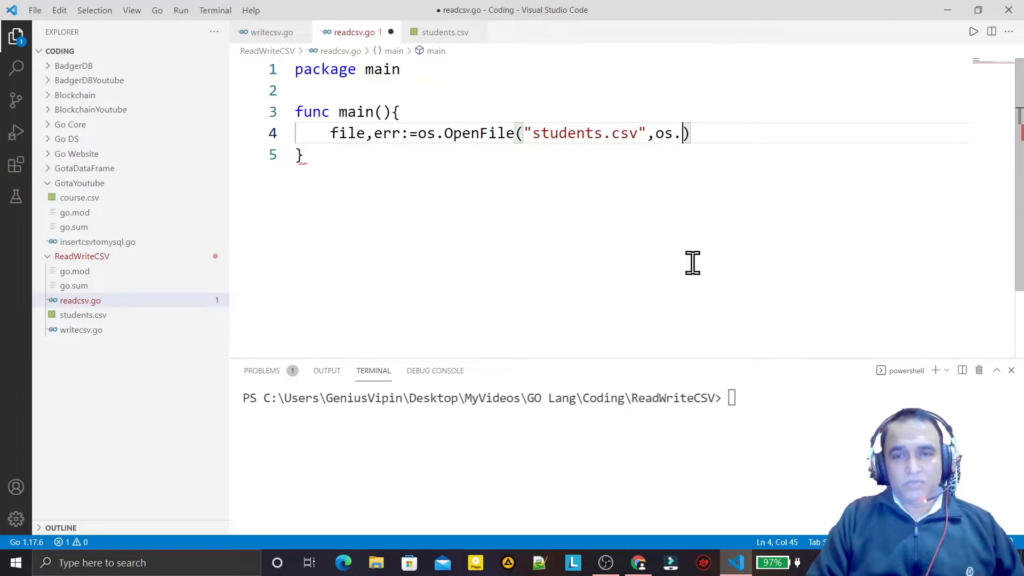
text(O_RDONLY)
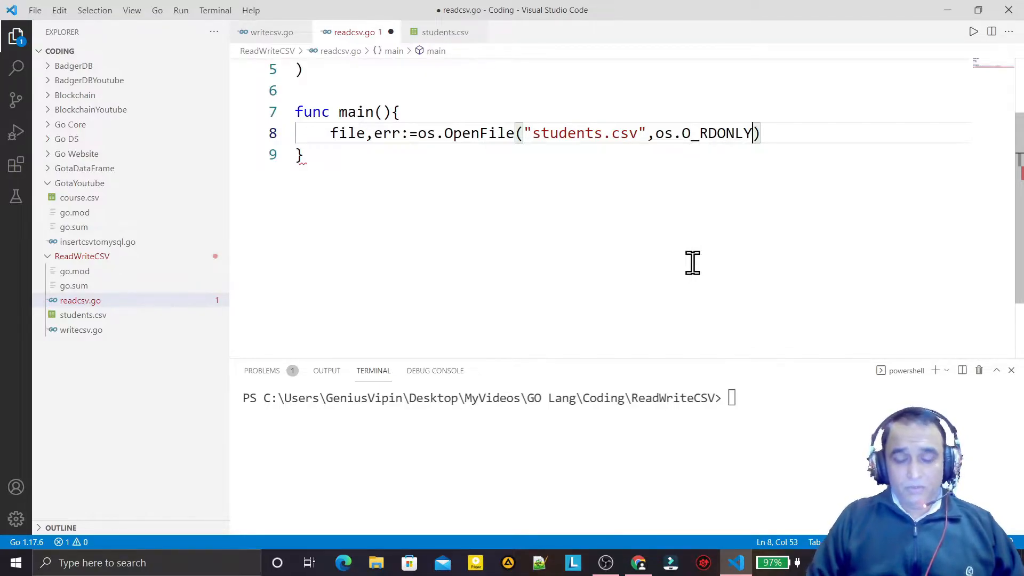
text(,os.)
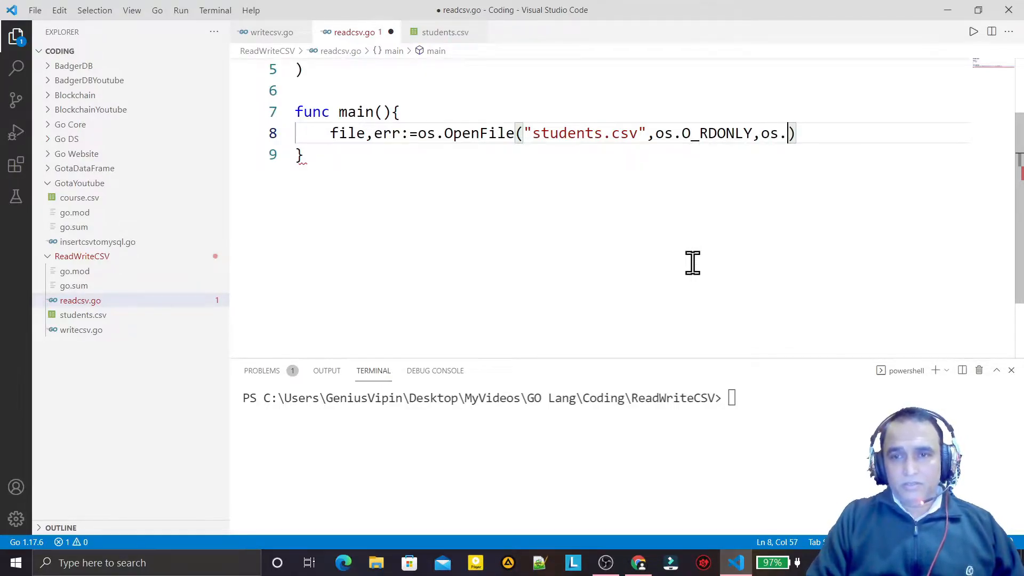
text(M)
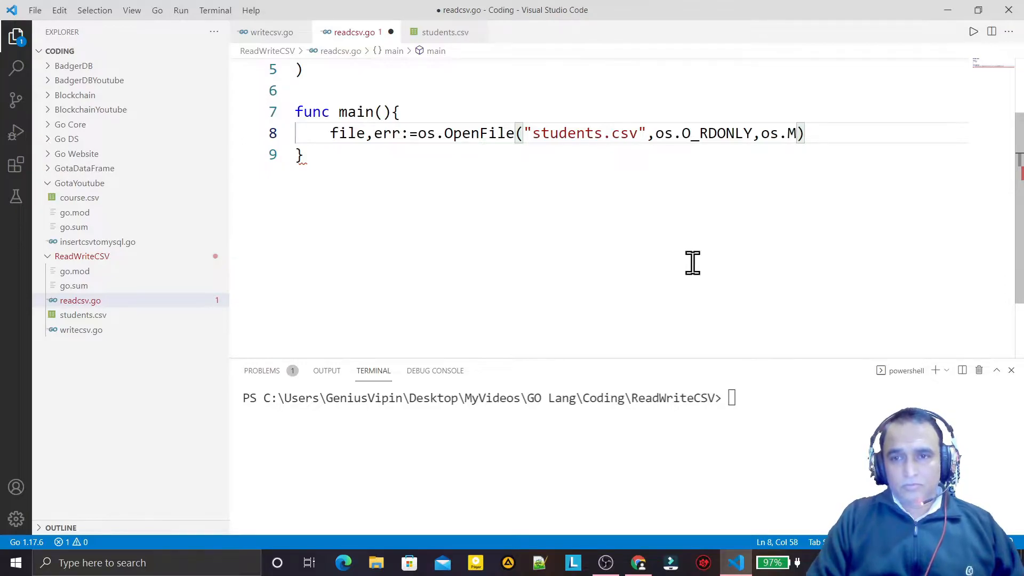
text(odePerm)
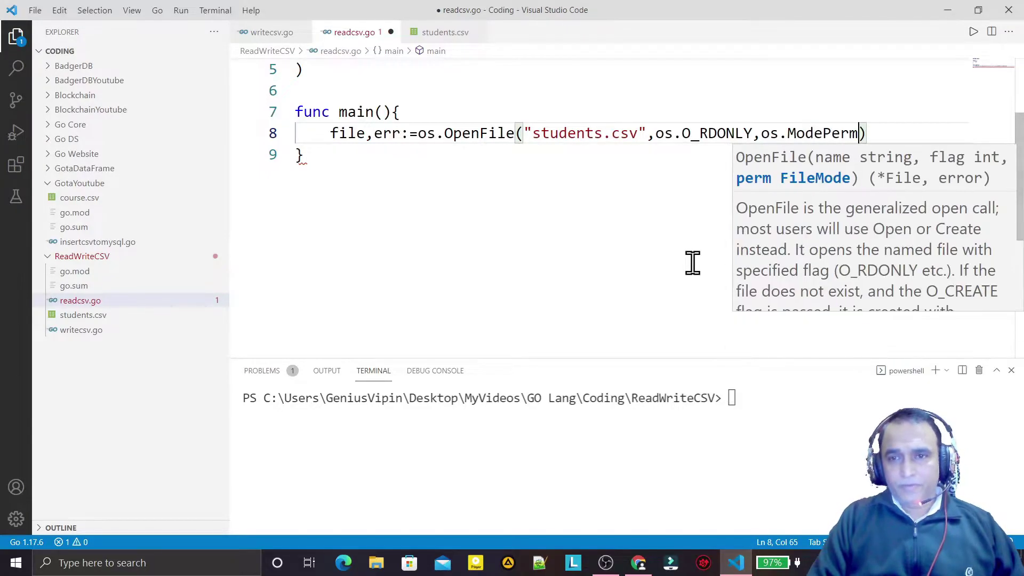
key(ctrl+s)
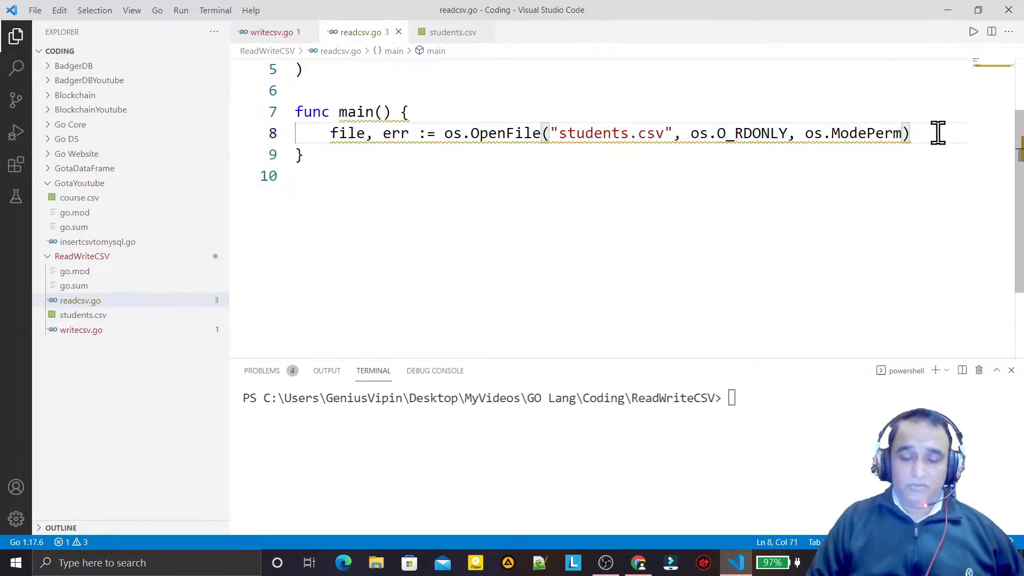
Add an if err != nil block calling panic(err) below the OpenFile line
key(Enter)
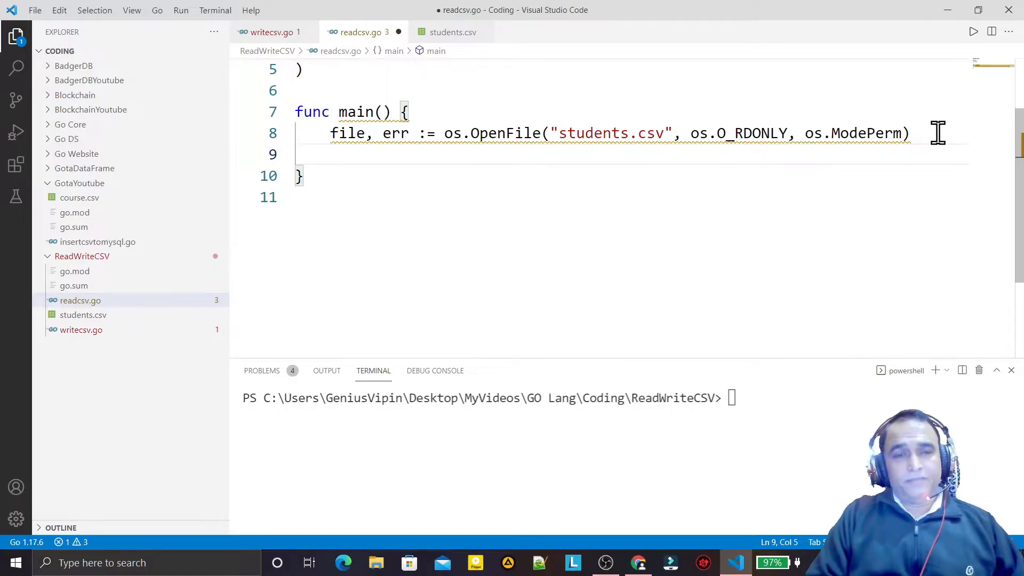
text(if err)
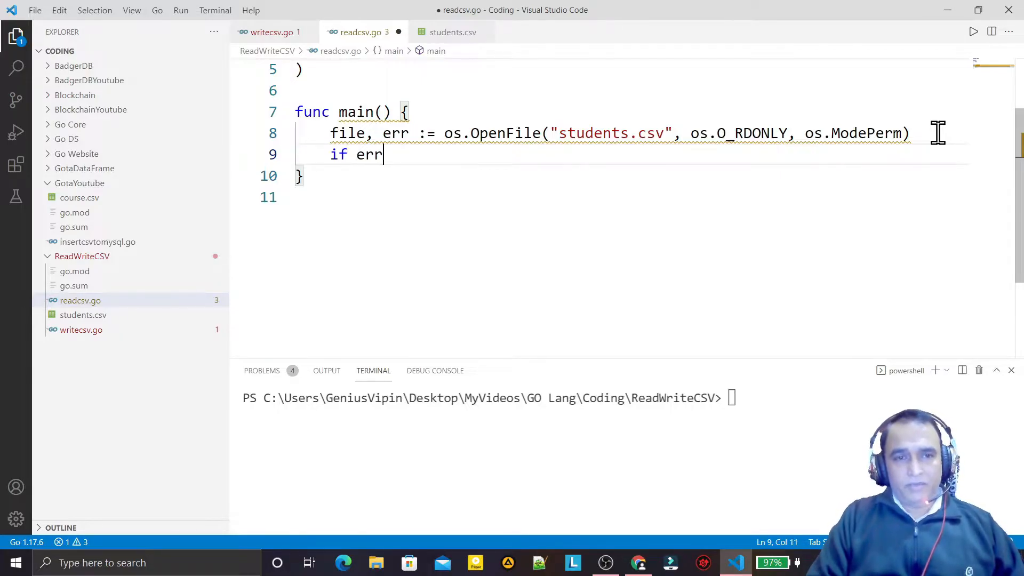
text(!=nil)
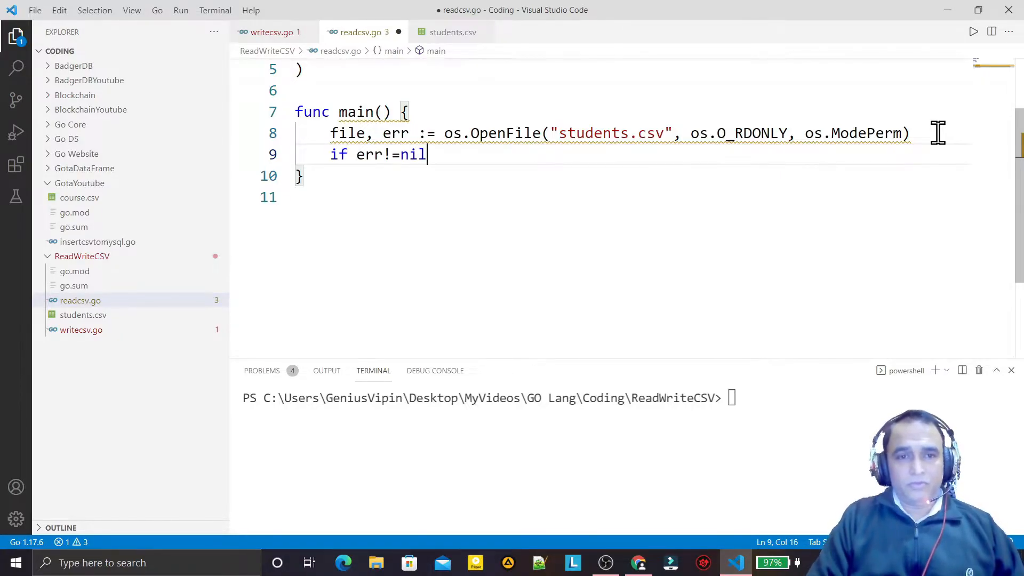
text({)
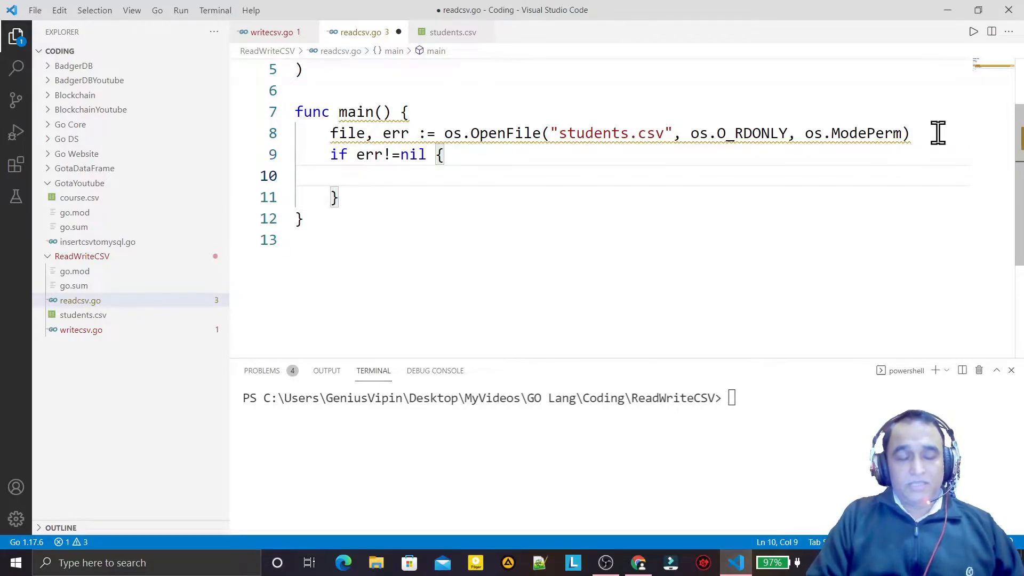
text(panic)
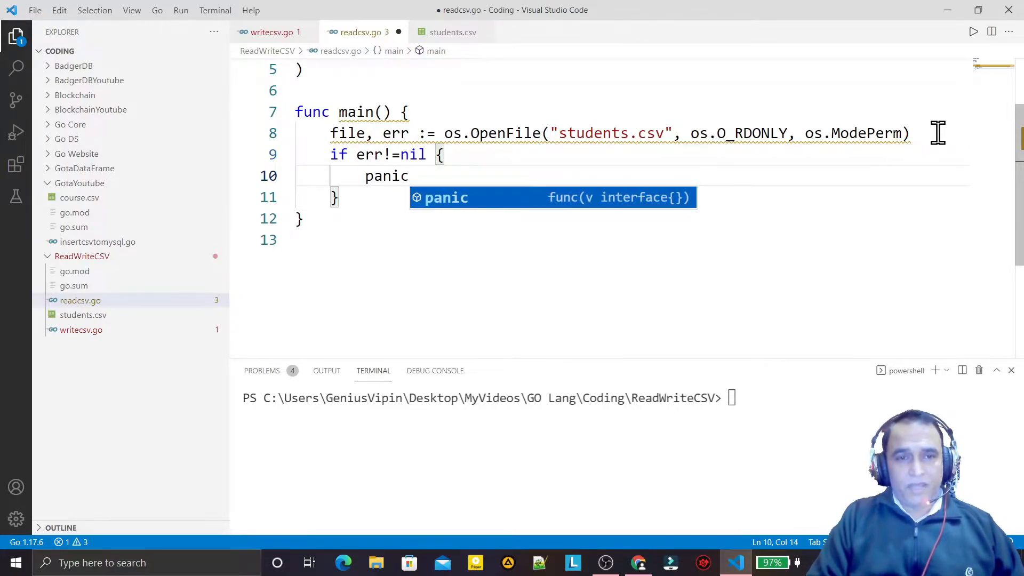
text((err))
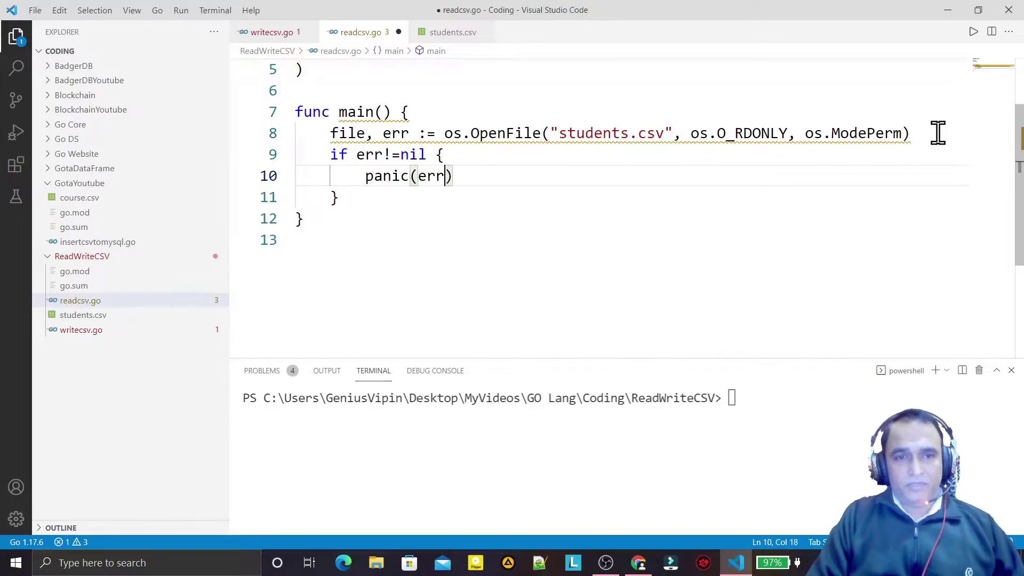
key(Ctrl+S)
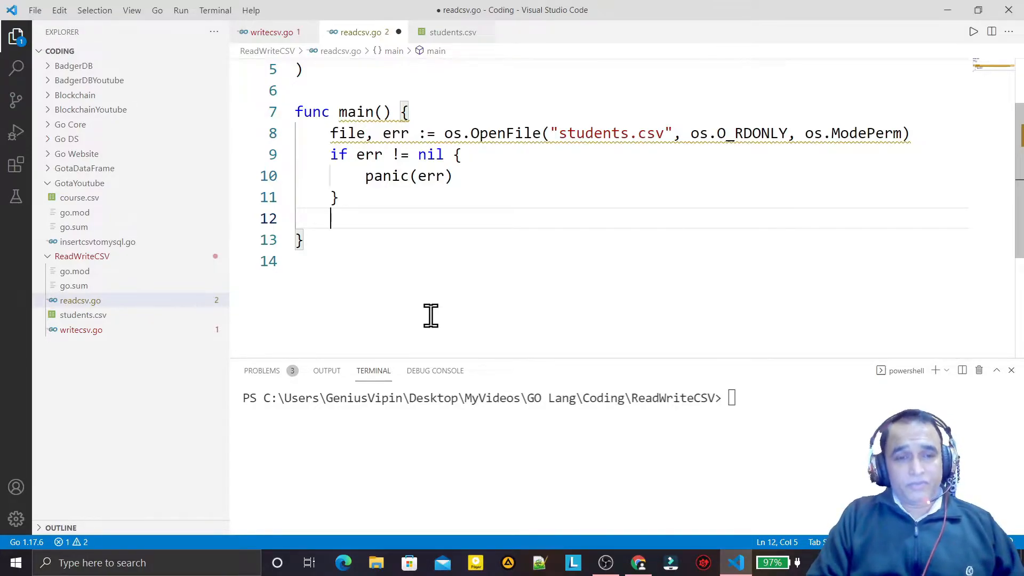
Wrap the opened file in a reader with fp := csv.NewReader(file)
text(fp)
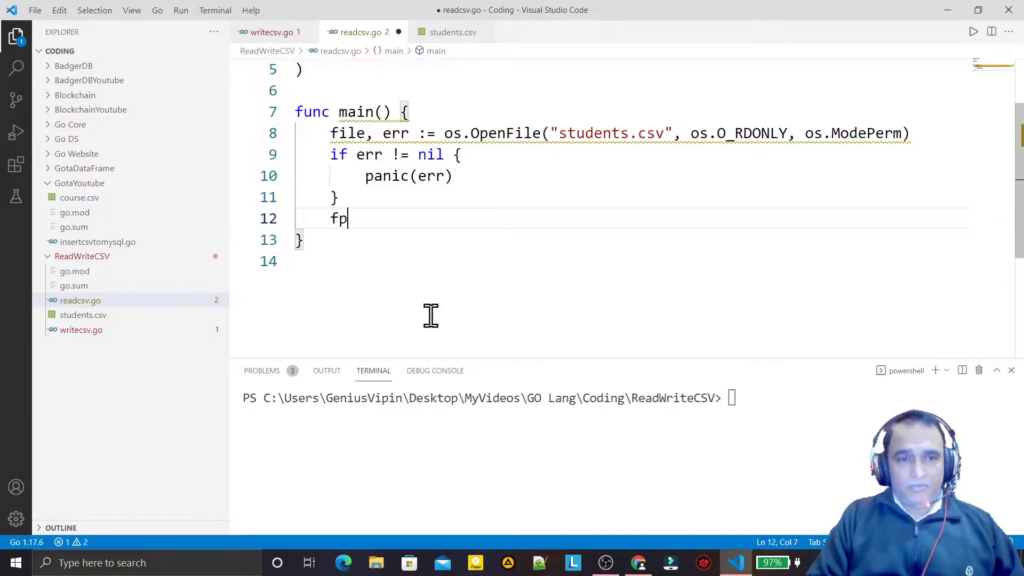
text(:=)
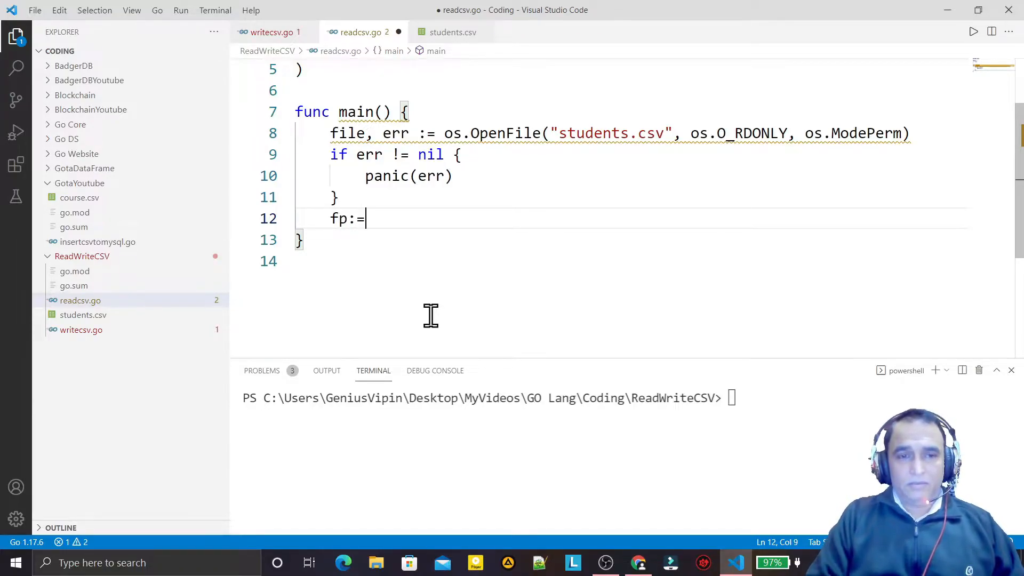
text(csv.)
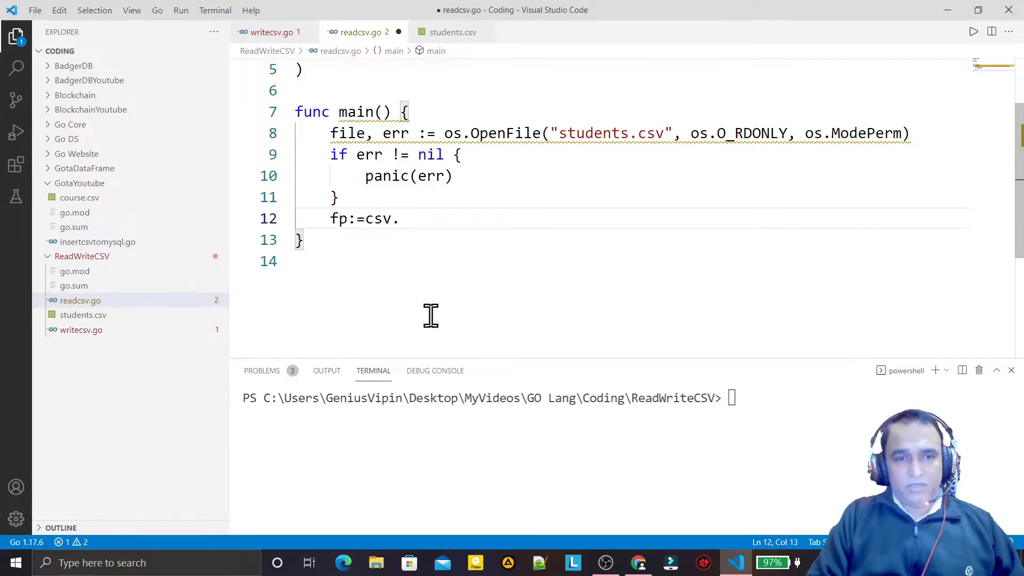
text(NewR)
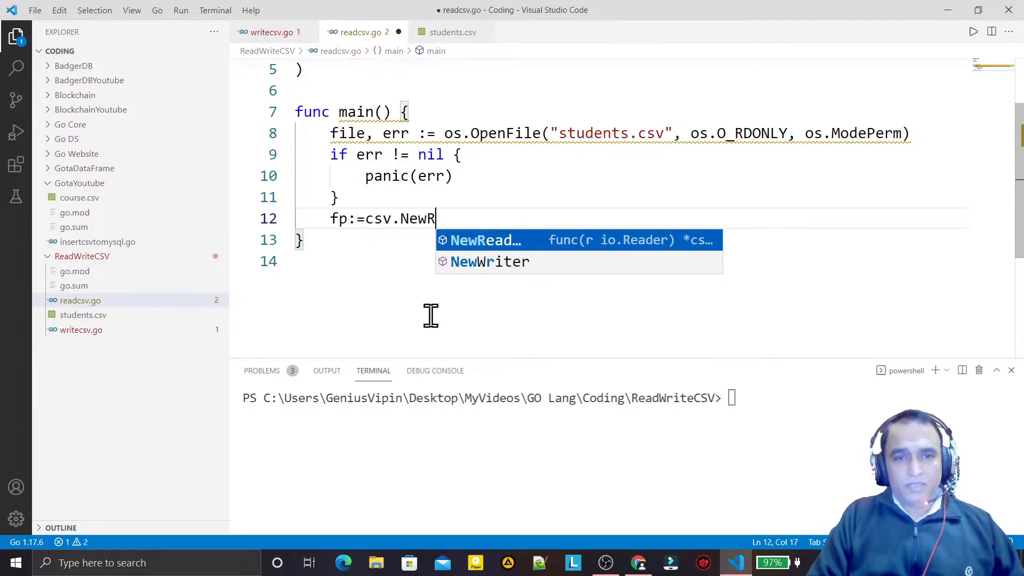
text(eader(fi)
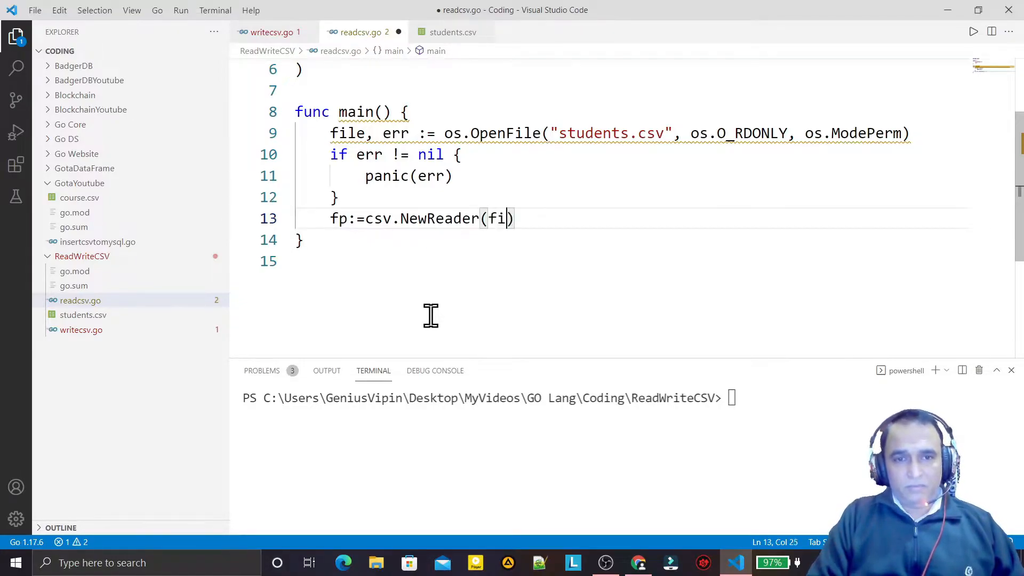
text(le)
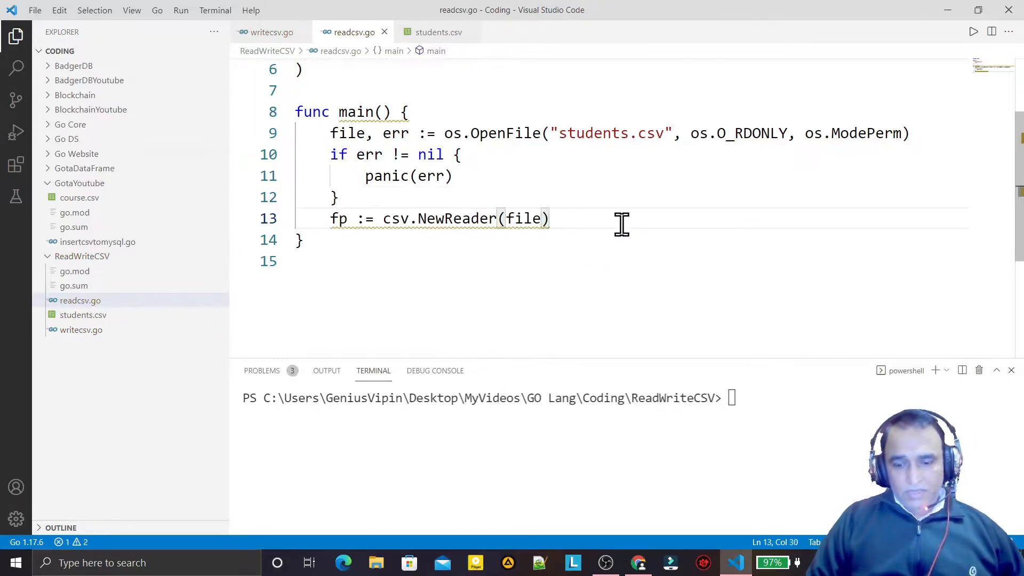
key(Enter)
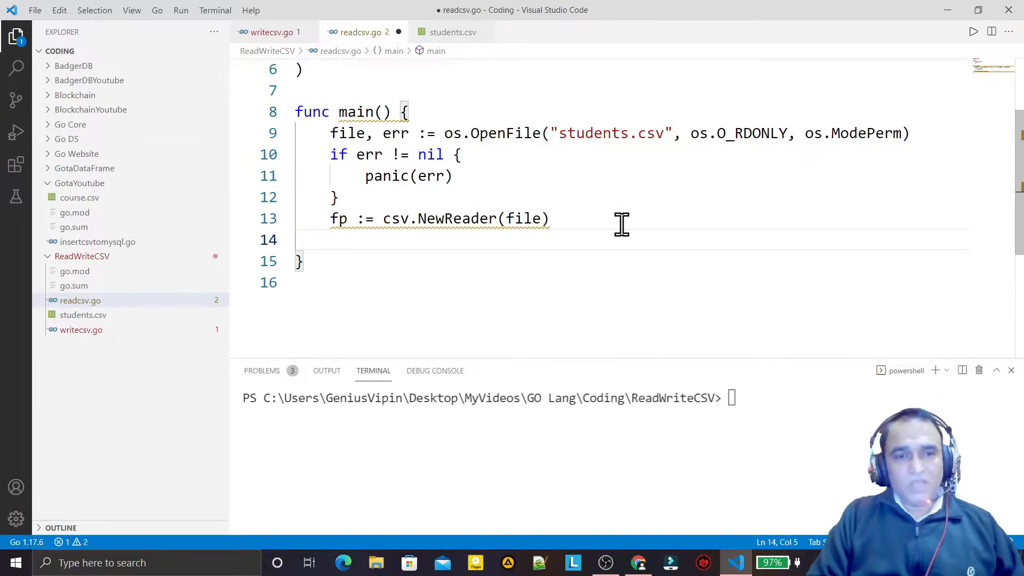
Read all records with data, err := fp.ReadAll() and save the file
text(data,e)
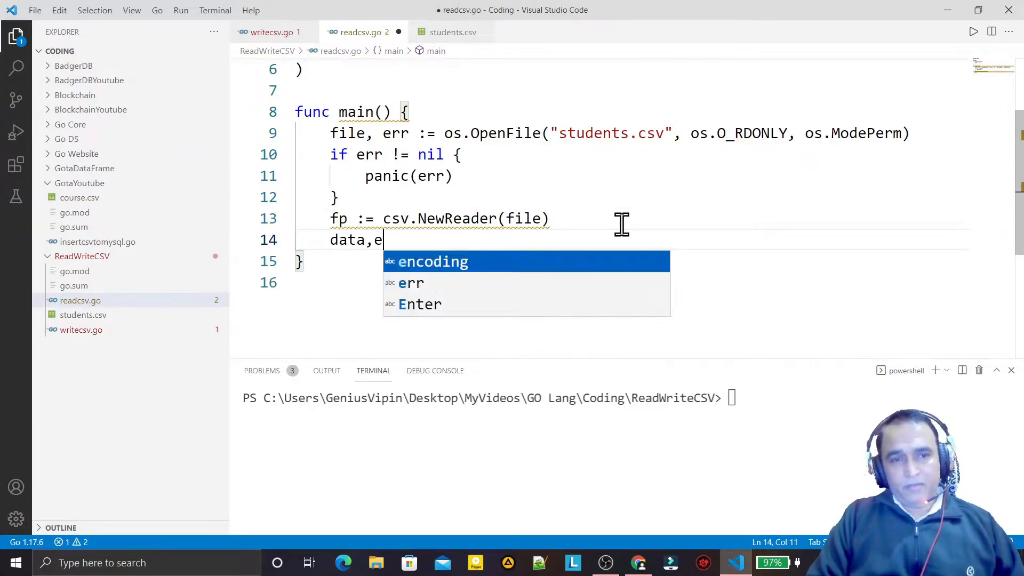
text(rr:)
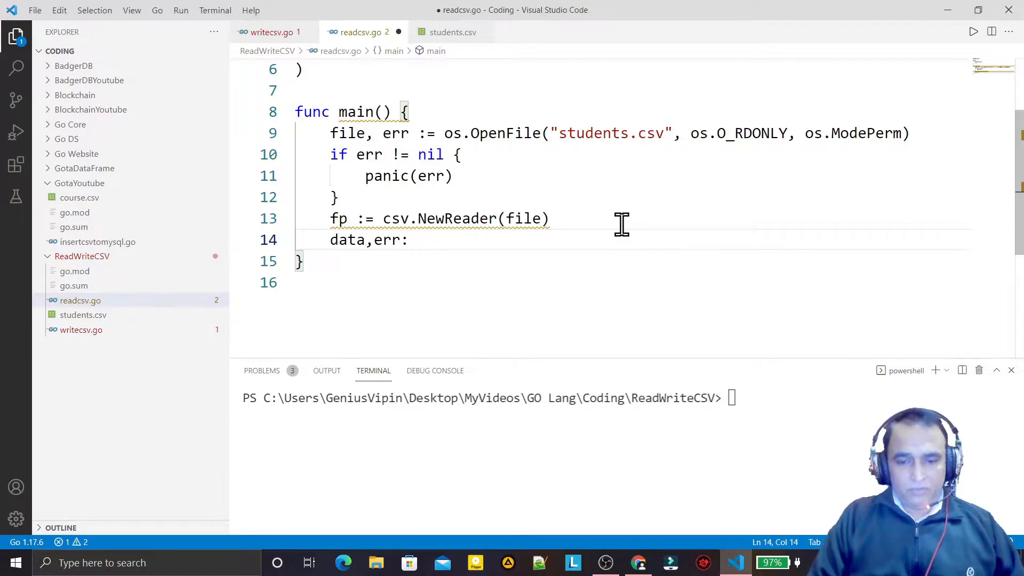
text(=)
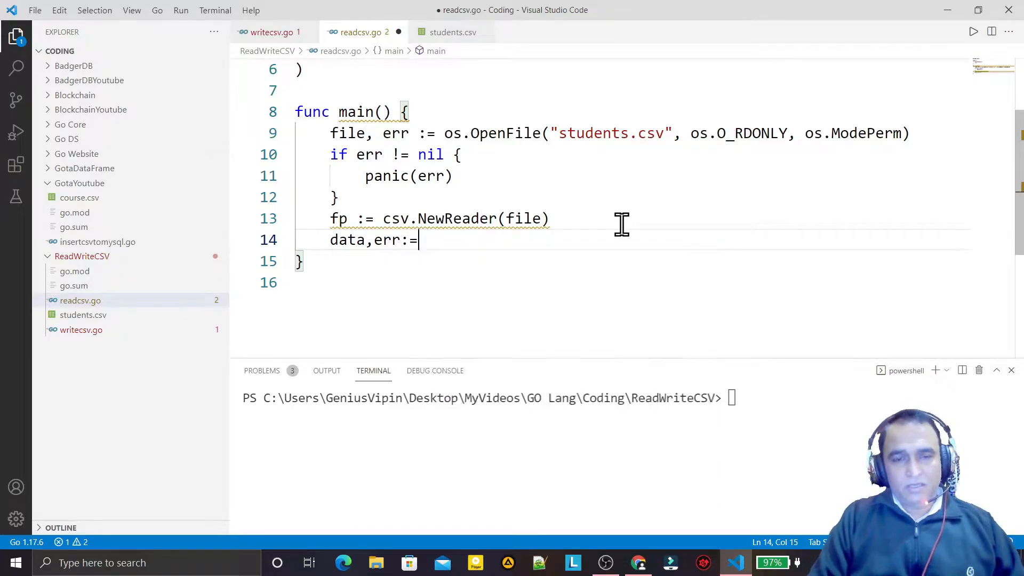
text(fp.R)
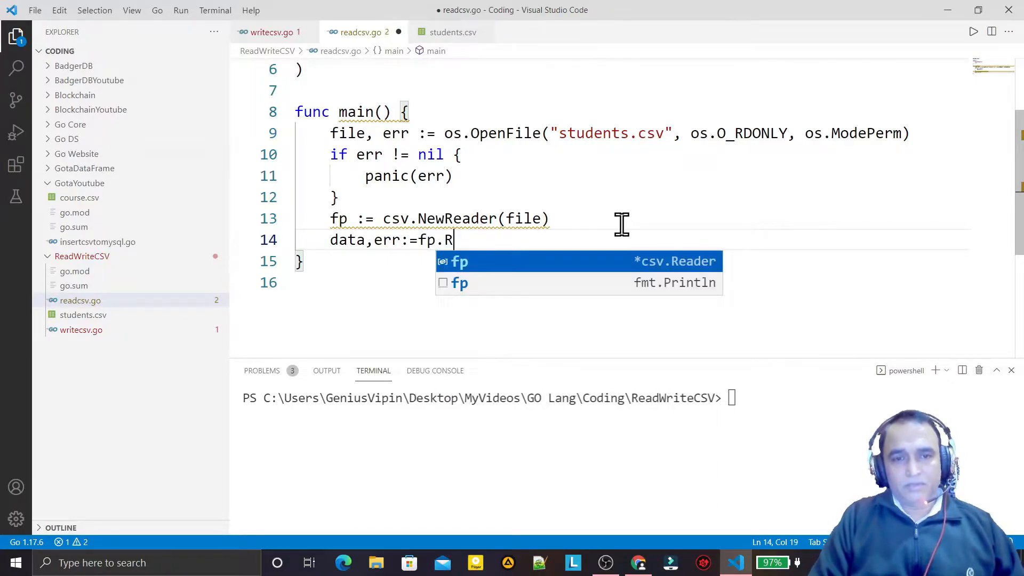
text(e)
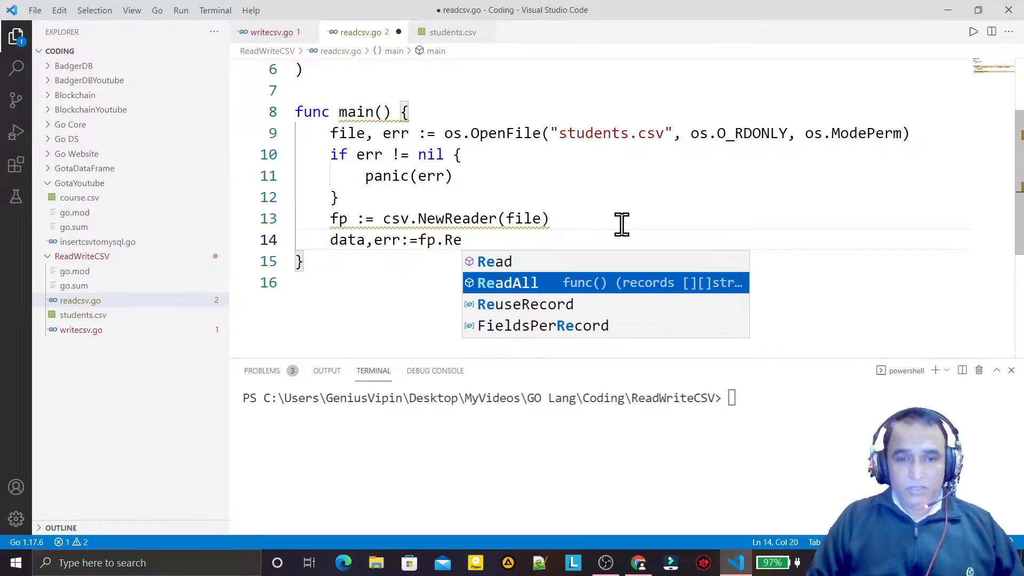
key(Tab)
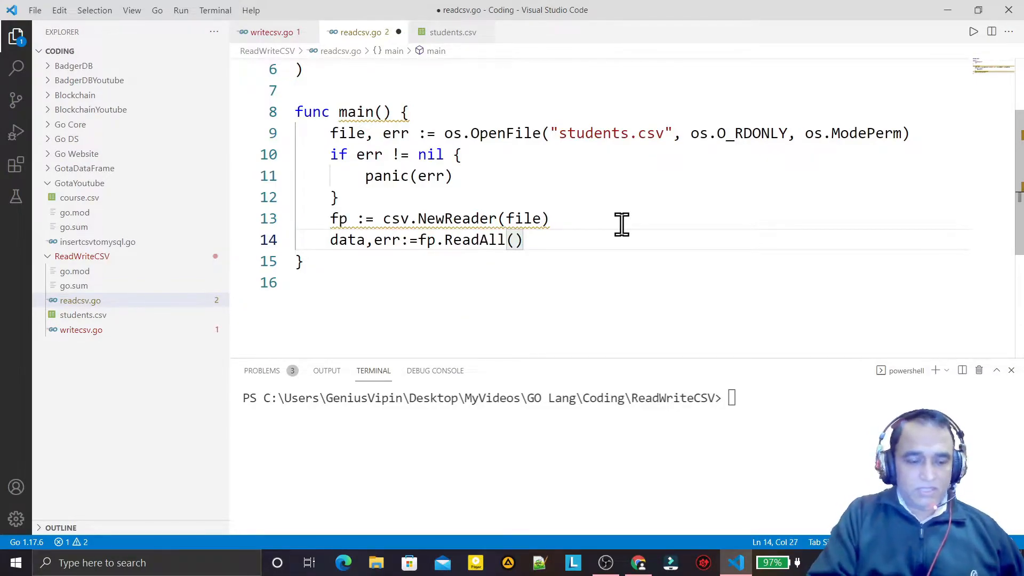
key(ctrl+s)
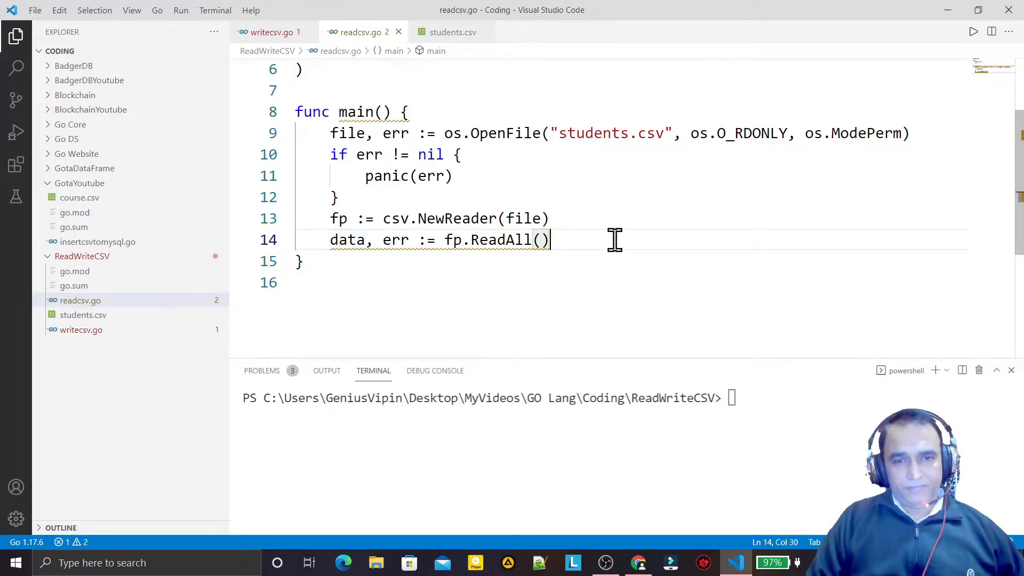
key(Enter)
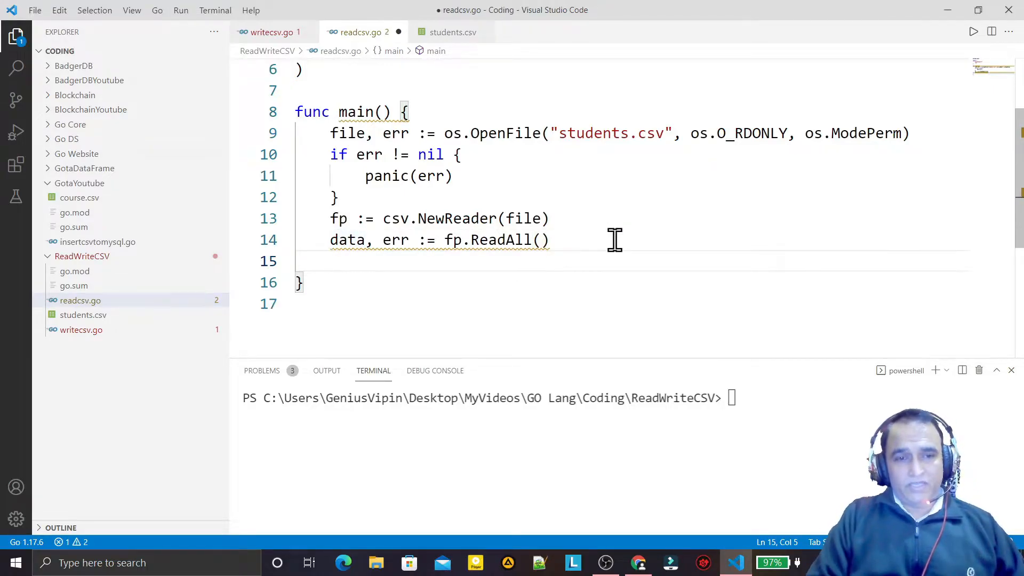
Add an if err != nil { panic(err) } check after the ReadAll call
text(if er)
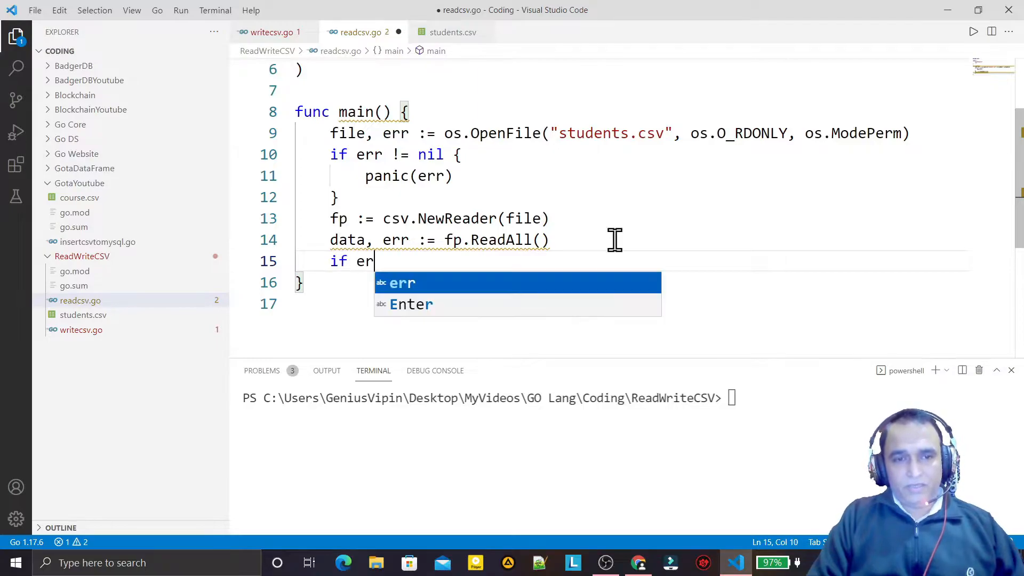
text(r!=nil)
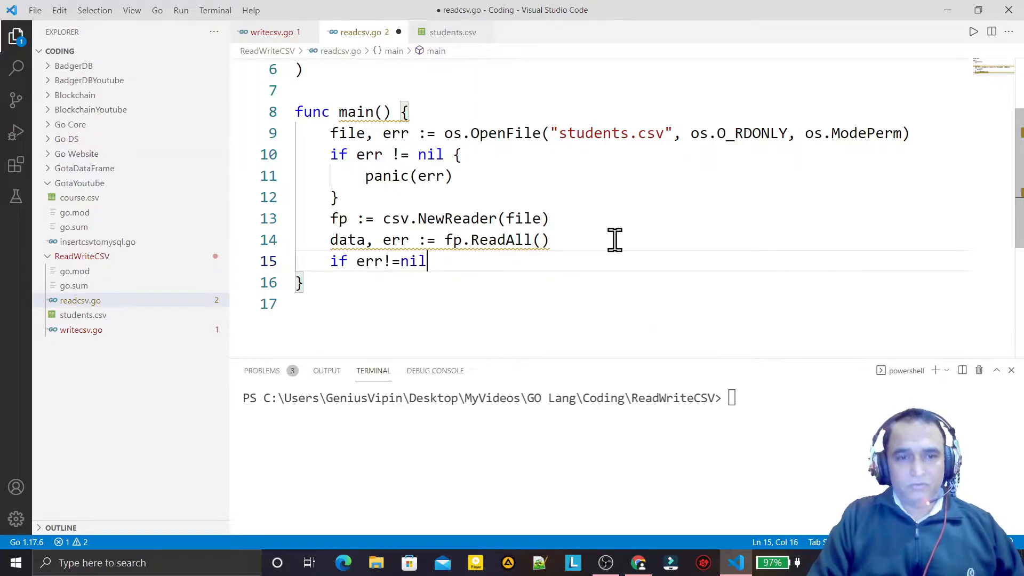
text({)
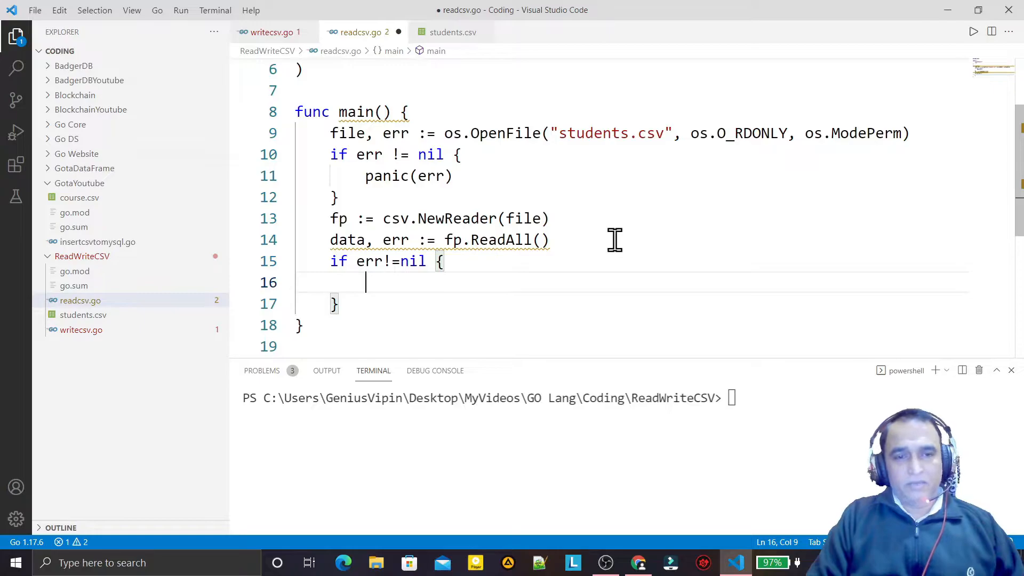
text(panic)
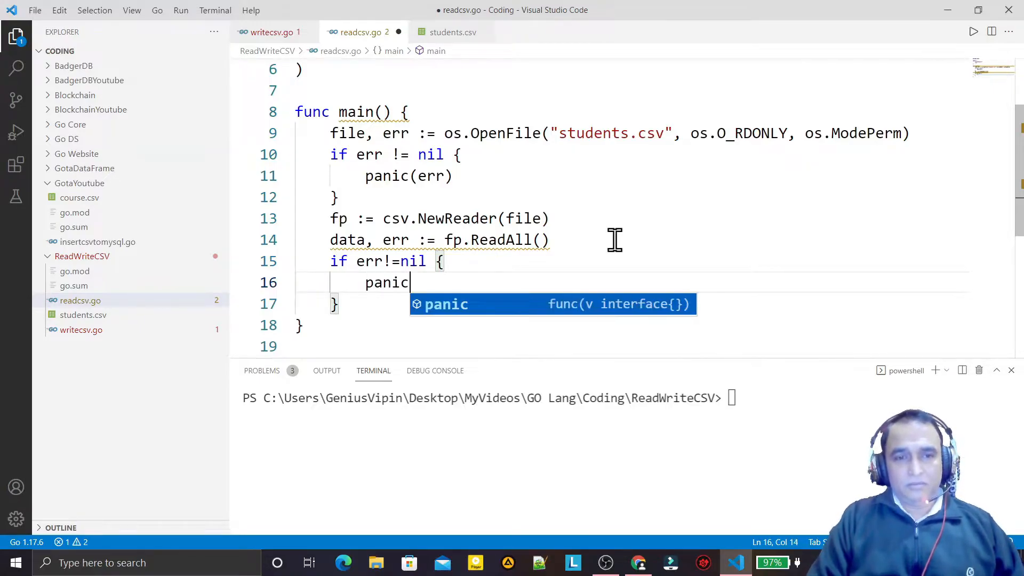
text((err))
text(for)
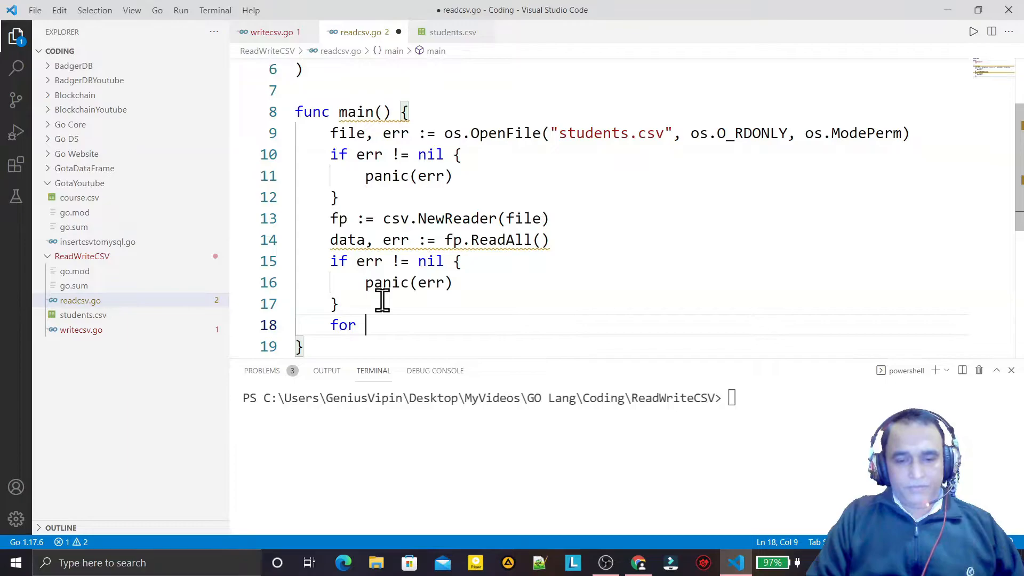
Start a for _, line := range data loop and save to reformat it
text(_,)
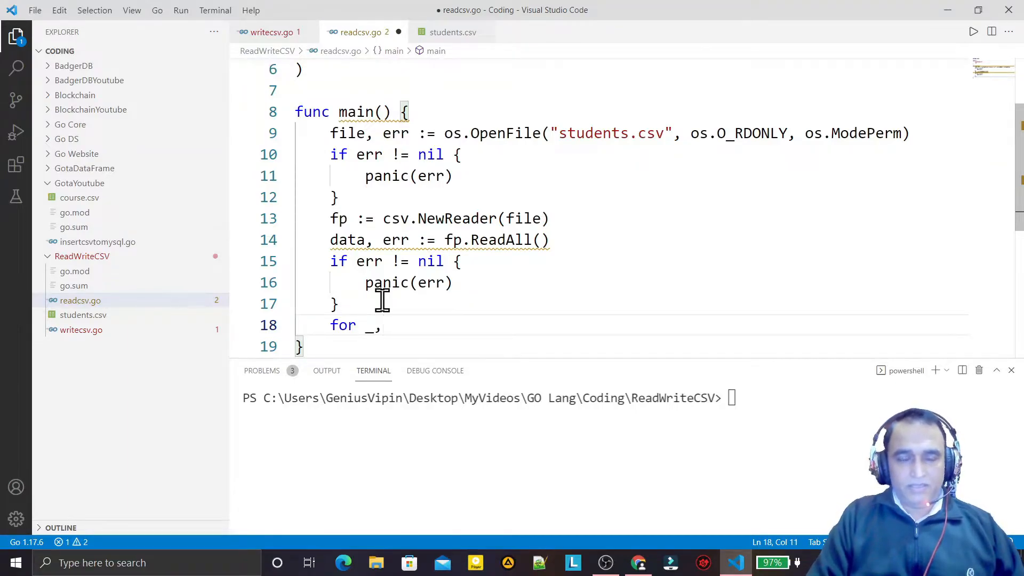
text(line)
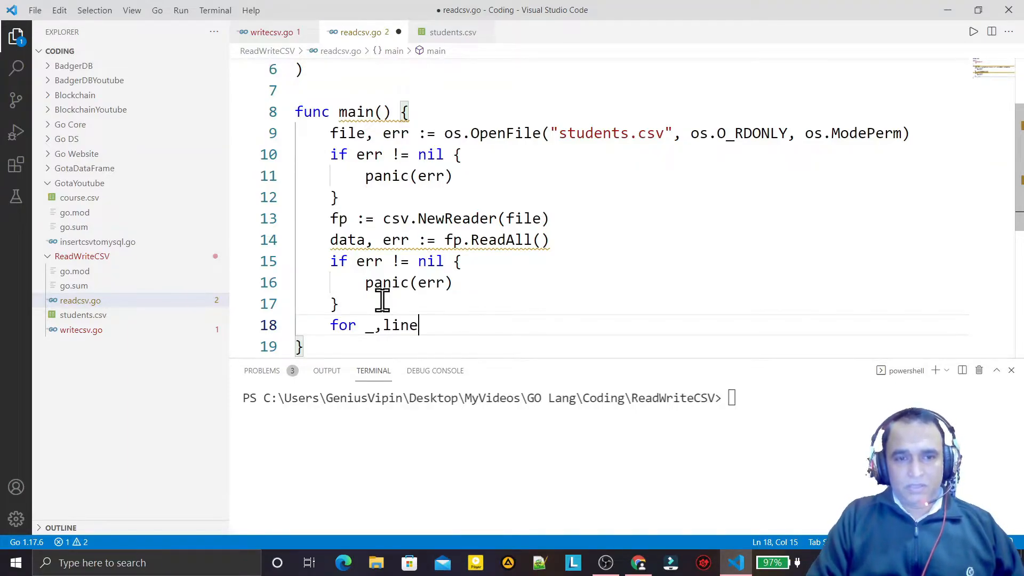
text(:=range data)
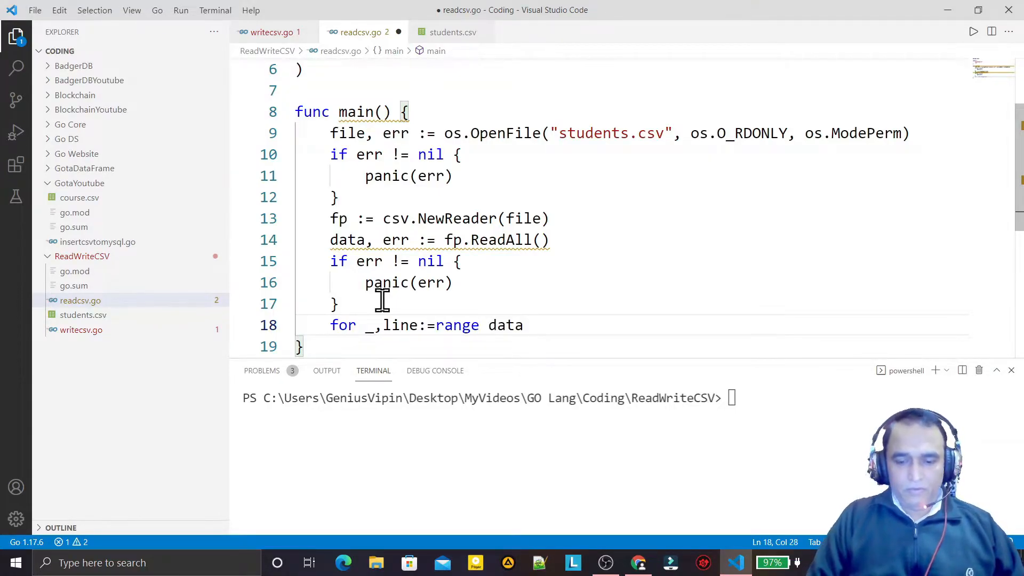
text({)
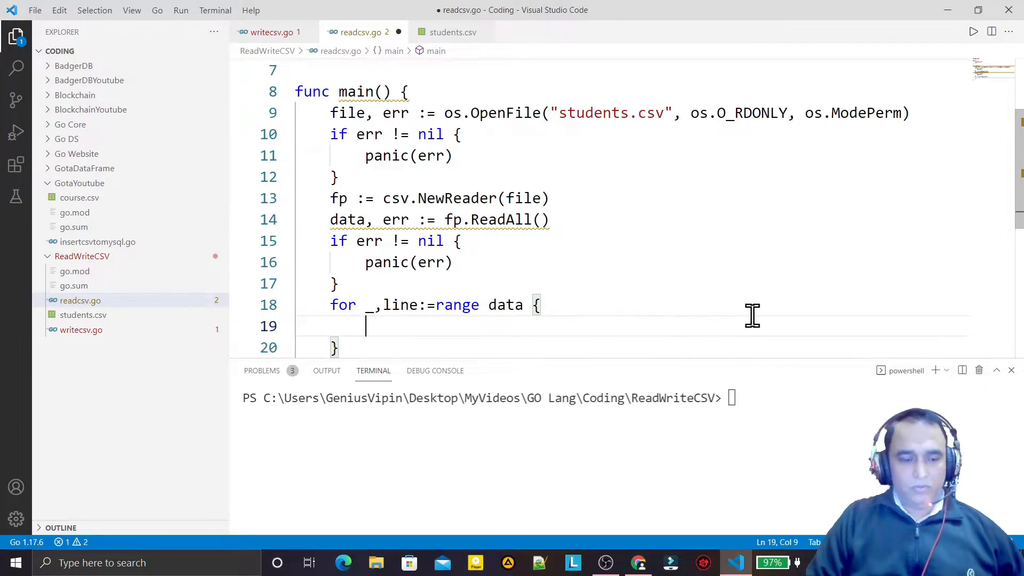
key(Ctrl+s)
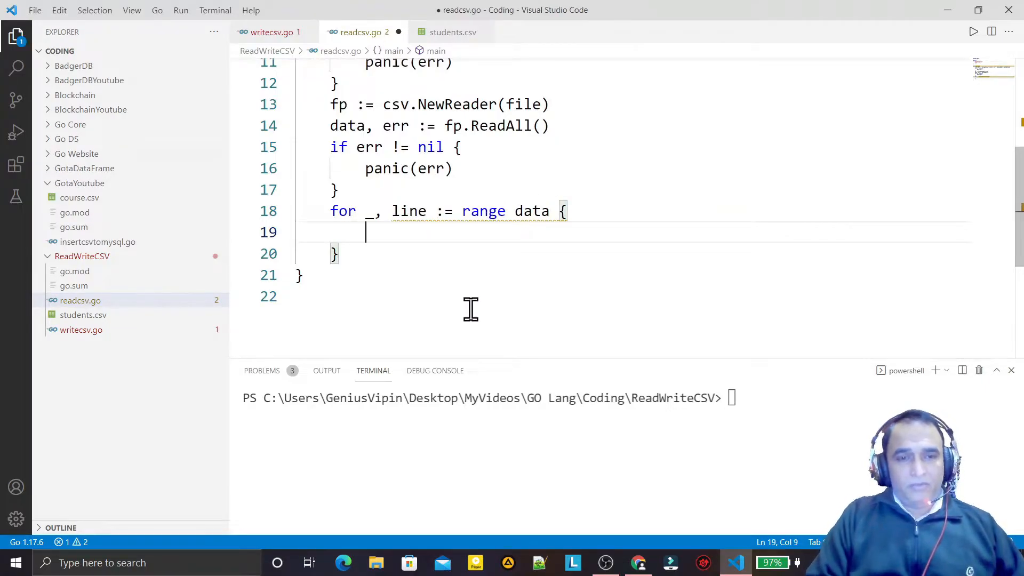
Print each record inside the loop with fmt.Println(line)
text(f)
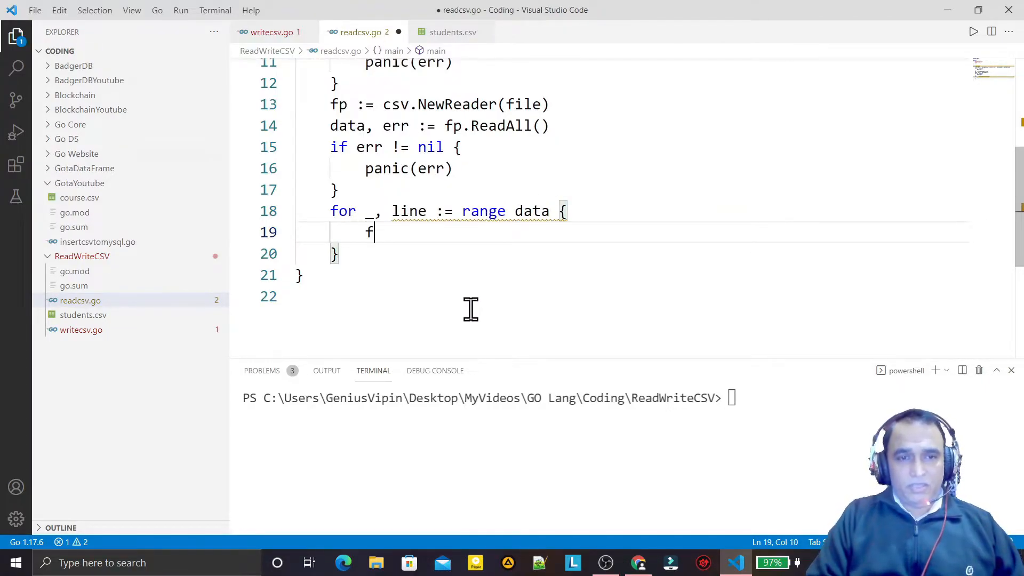
text(mt)
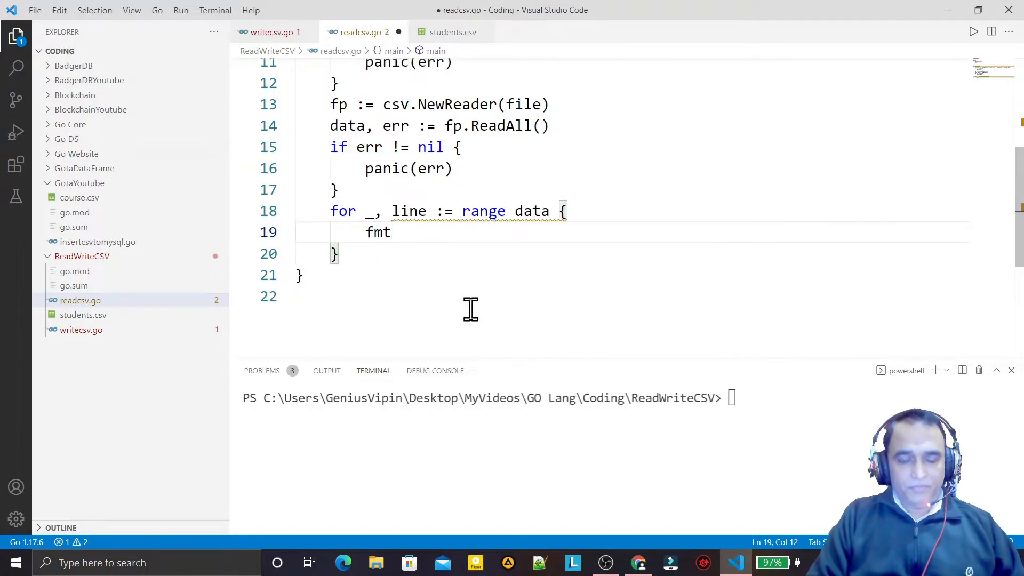
text(.Pr)
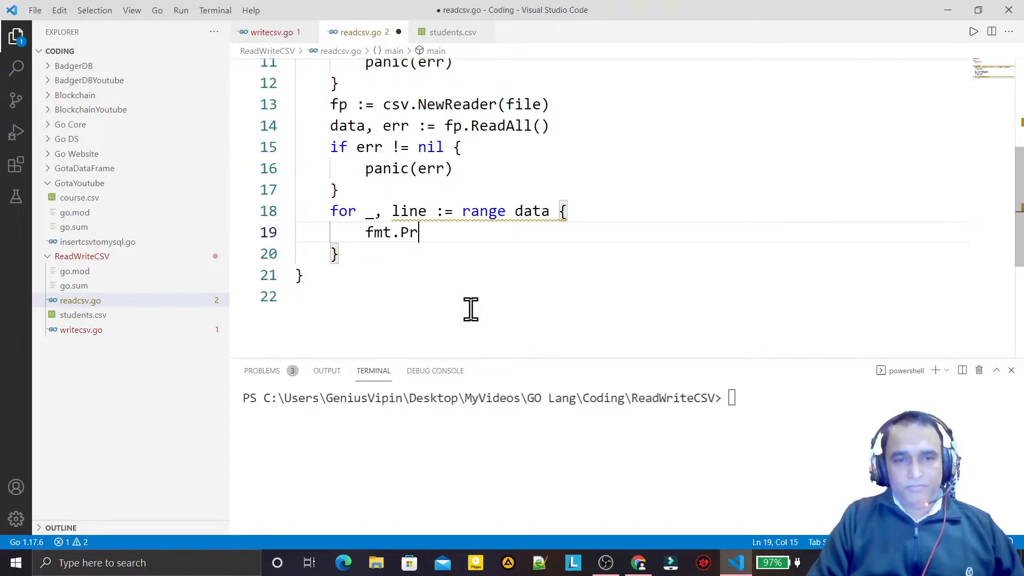
text(Pr)
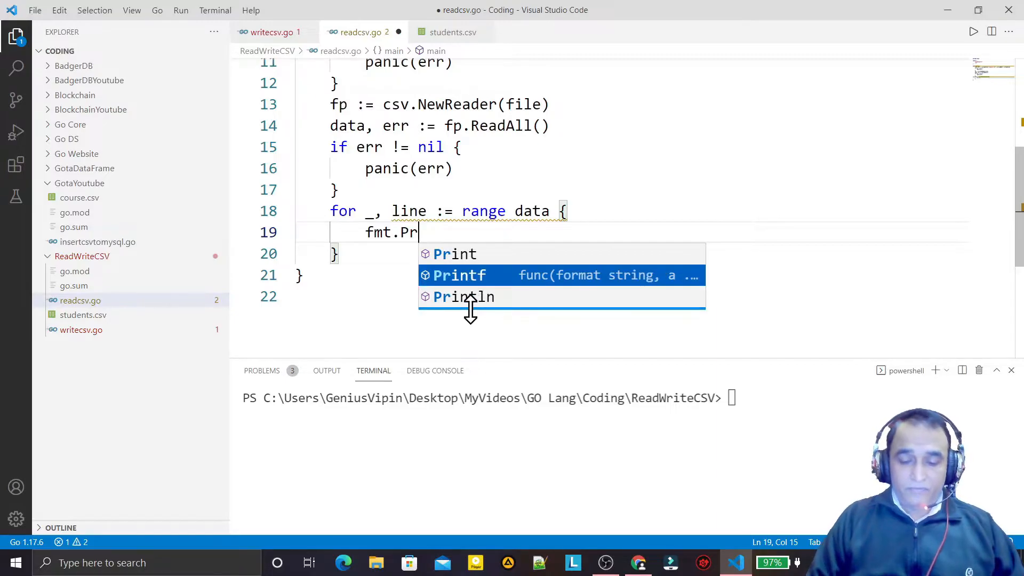
click(459, 276)
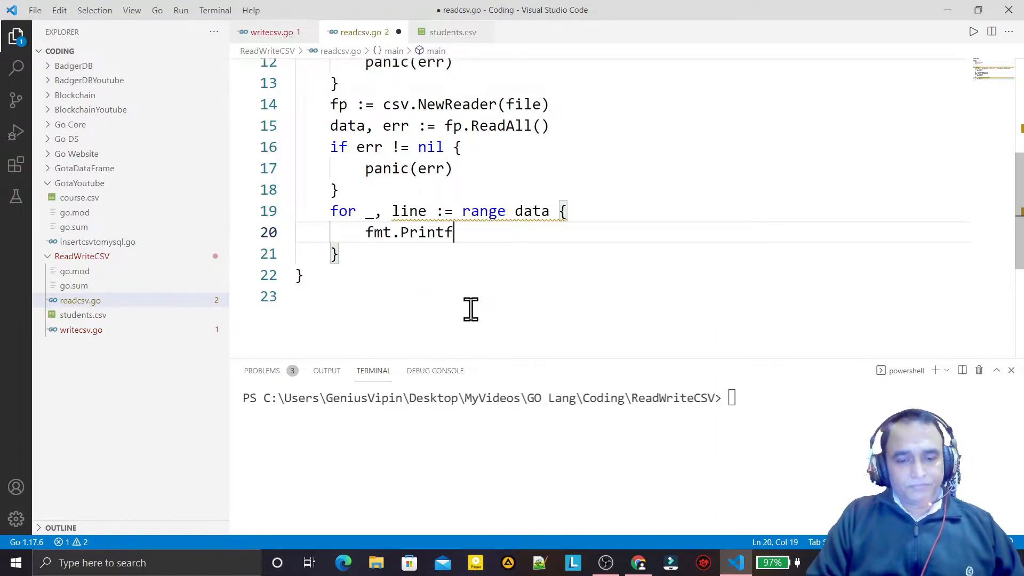
text(("^)
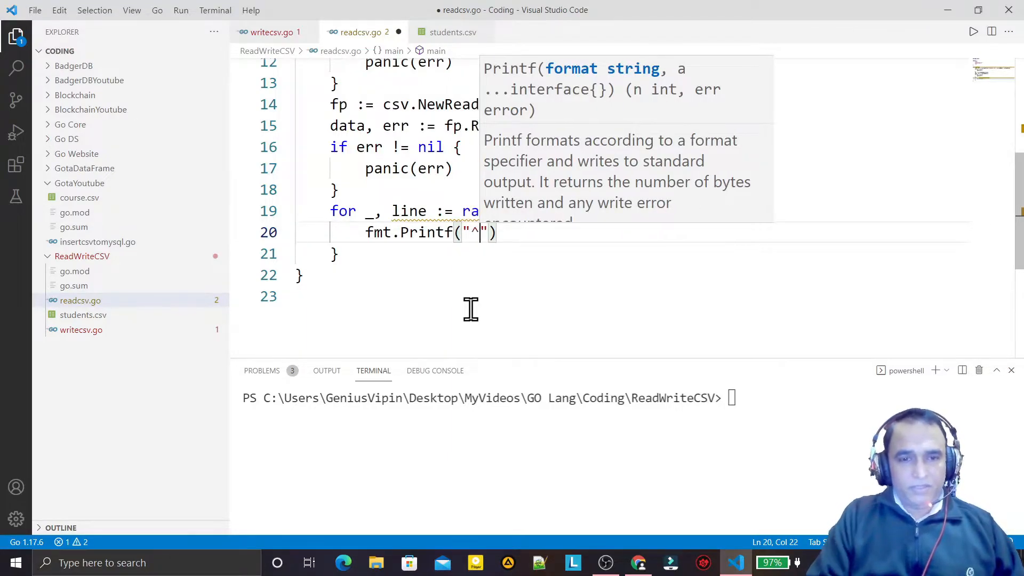
key(Backspace)
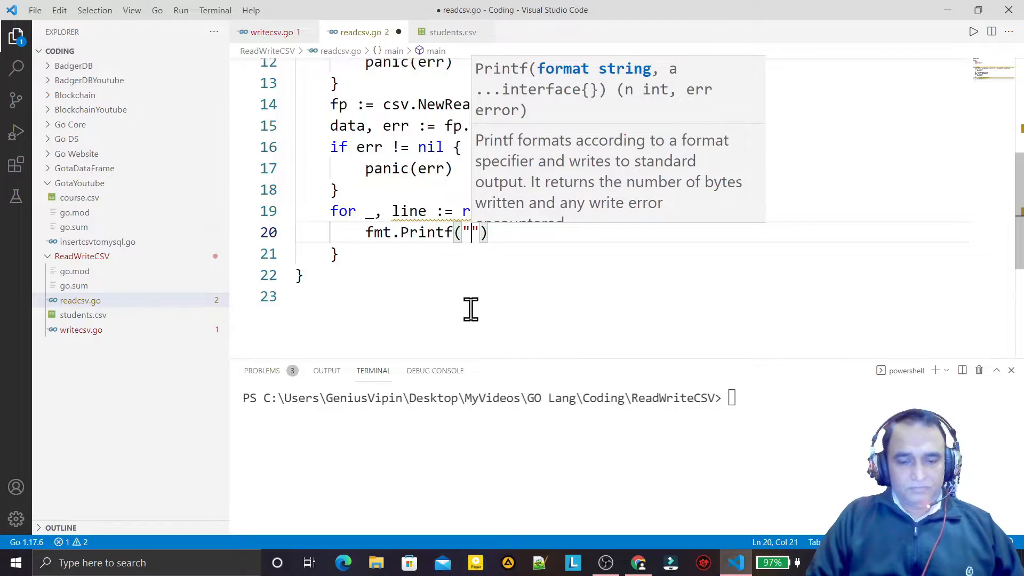
text(%s)
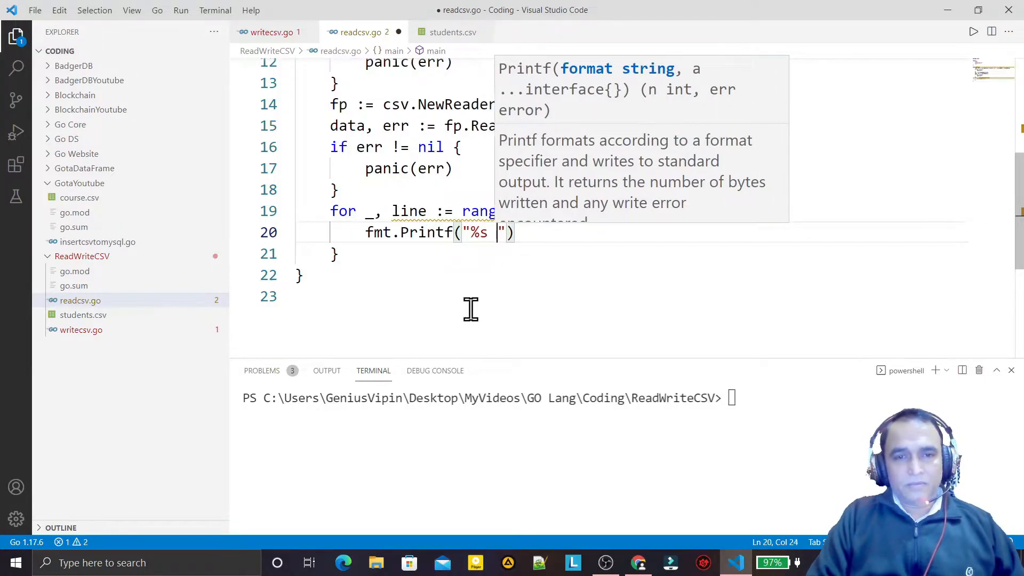
text(,)
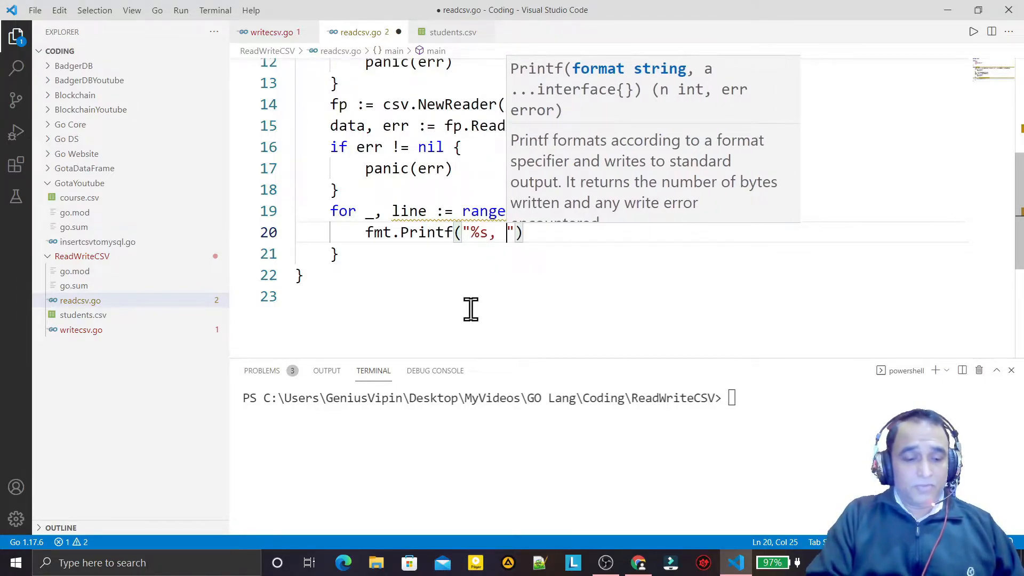
text(%s)
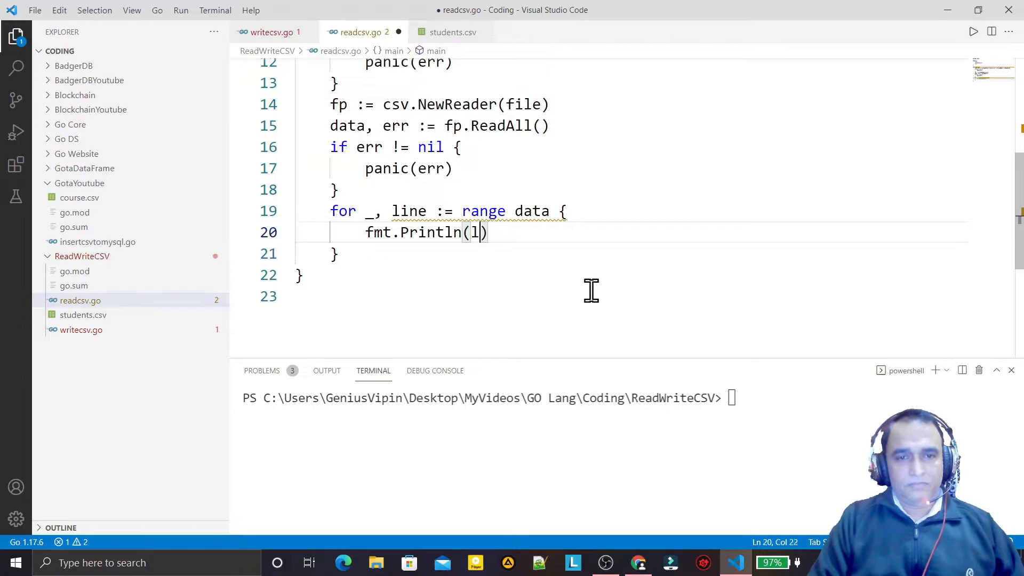
text(ine)
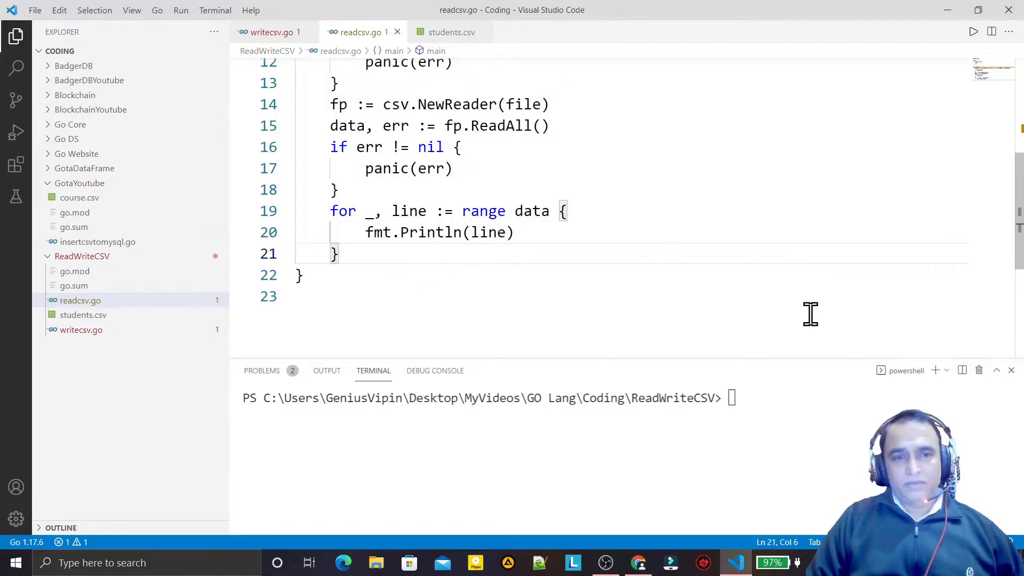
Add defer file.Close() on a new line after the loop
text(defe)
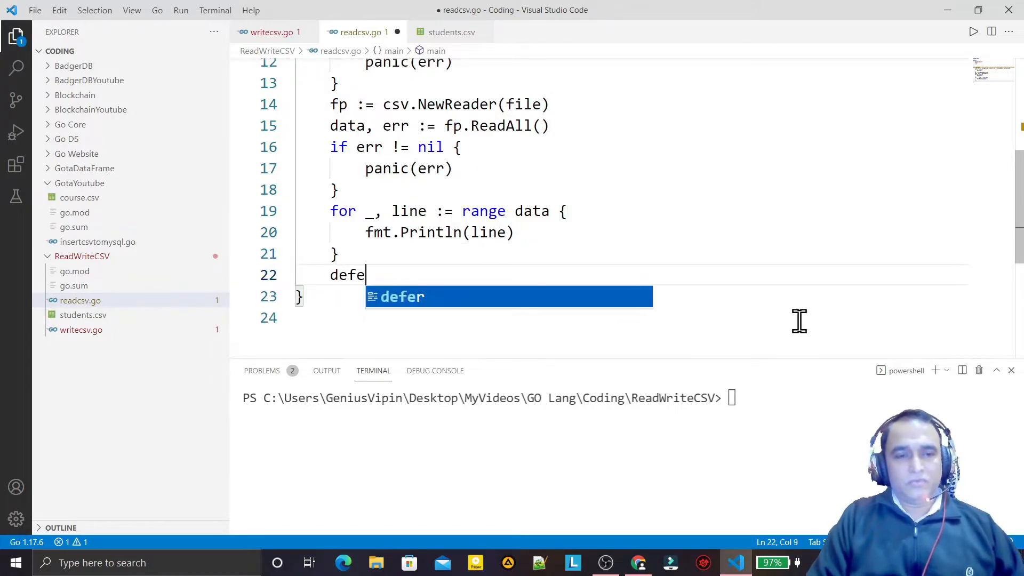
text(r file.Clo)
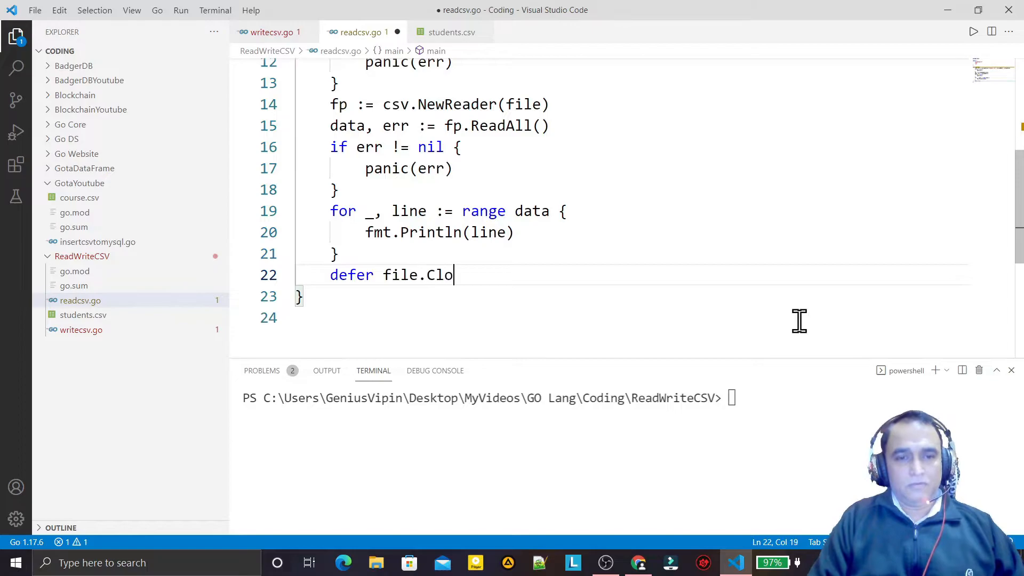
text(se())
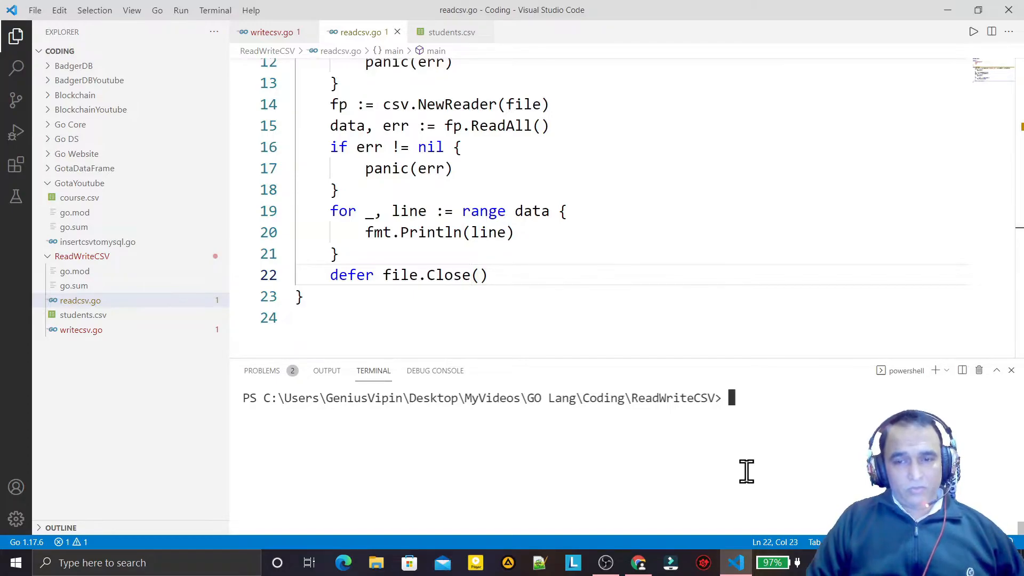
Run go run .\readcsv.go to print the header and six student rows
text(go)
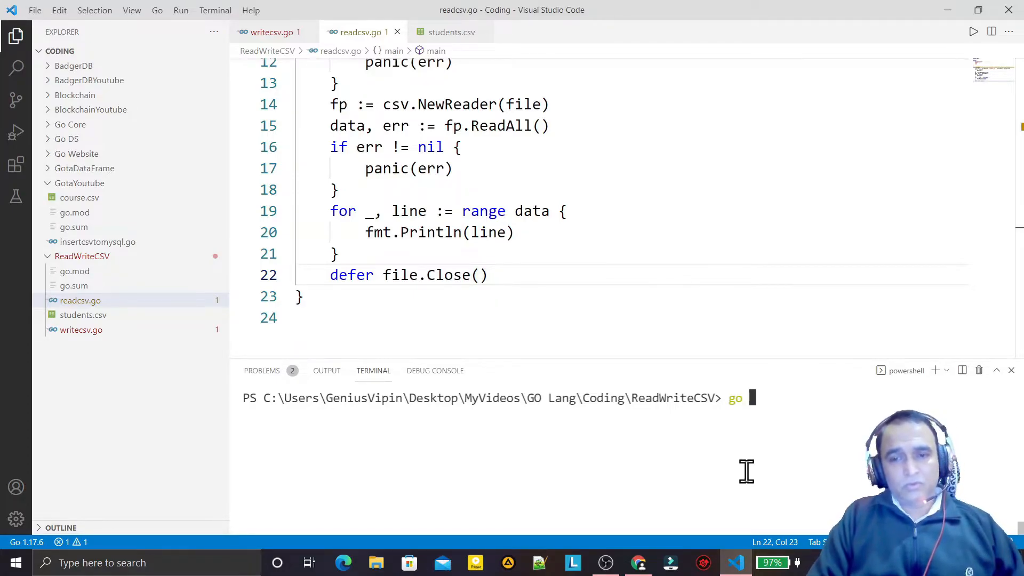
text(run .\readcsv.go)
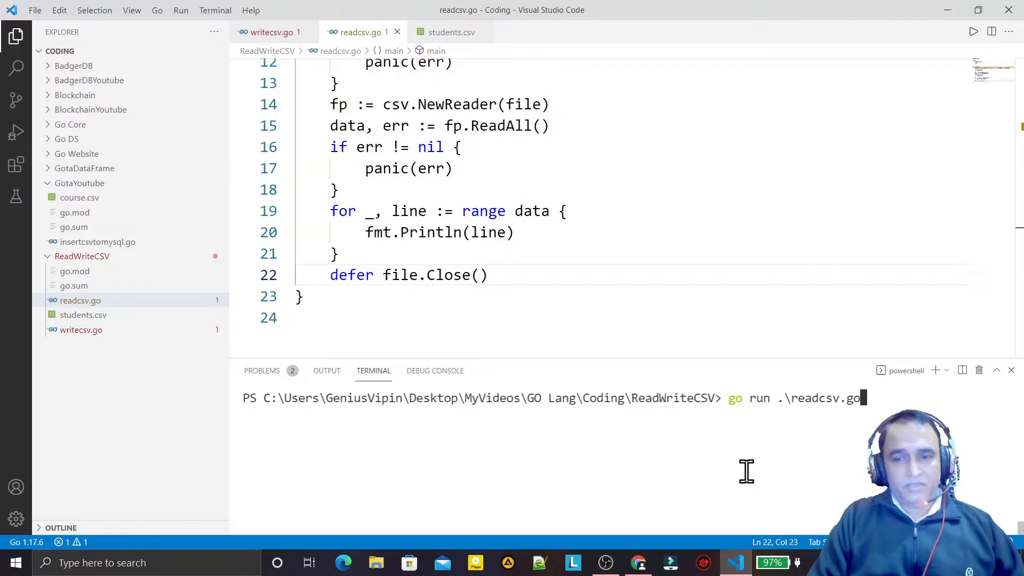
key(Enter)
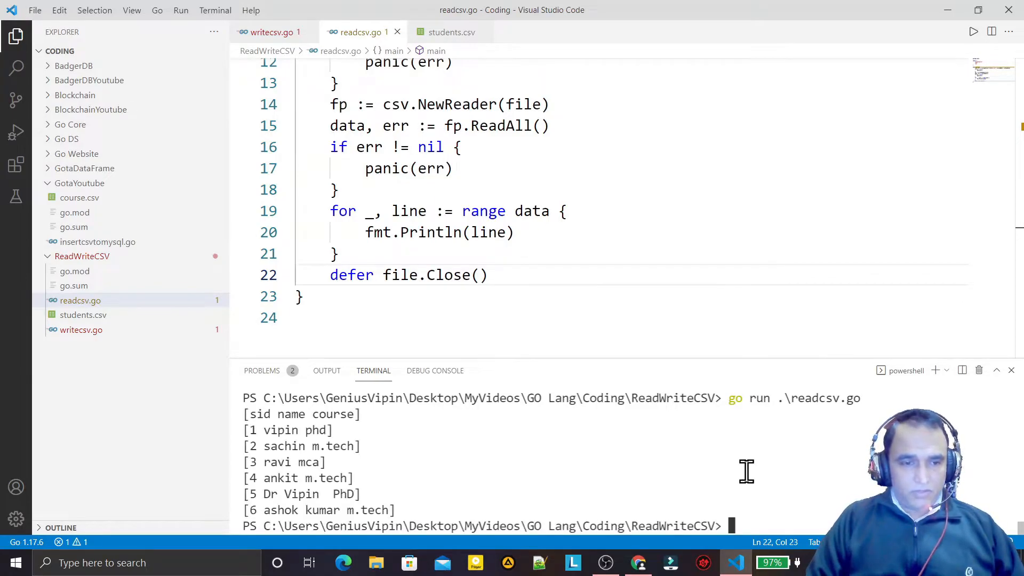
mouse_move(245, 419)
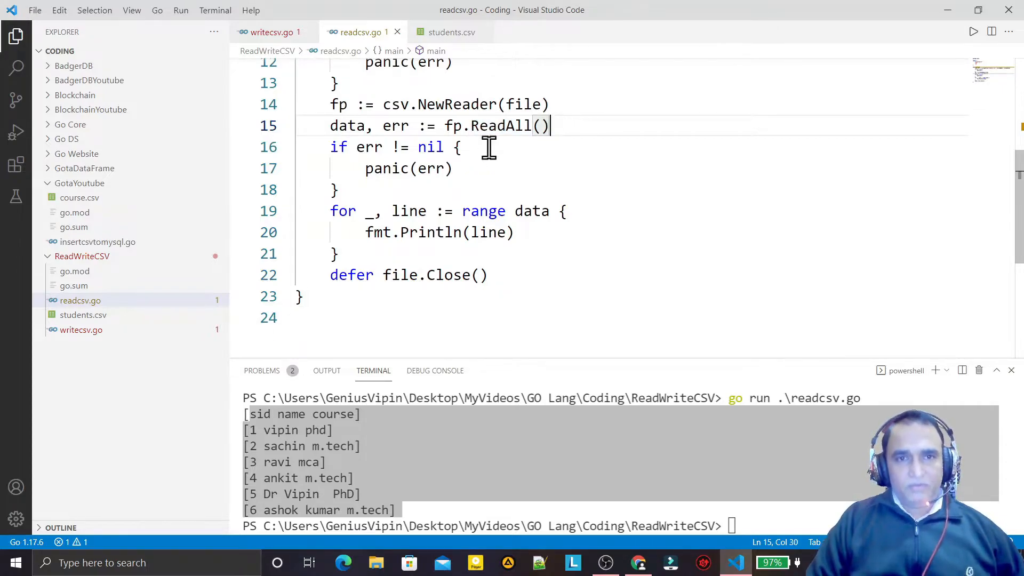
mouse_move(324, 125)
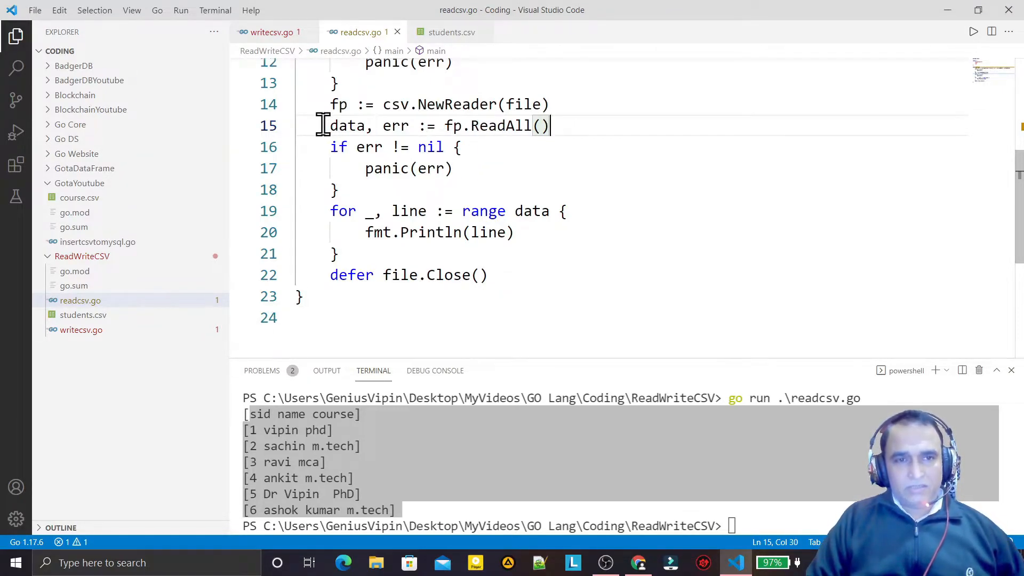
Select the ReadAll call and change it to fp.Read()
drag(330, 125, 550, 125)
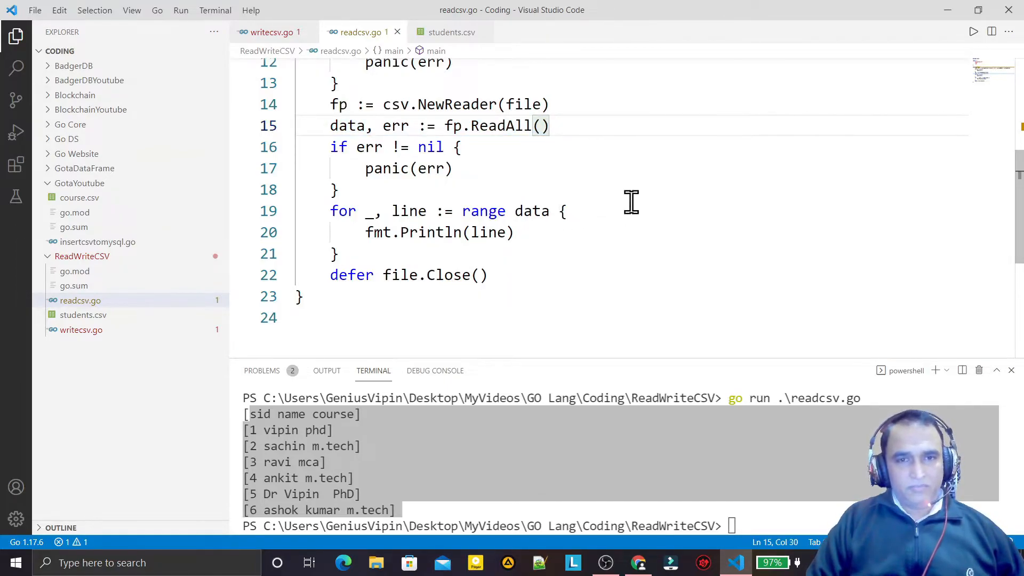
click(338, 189)
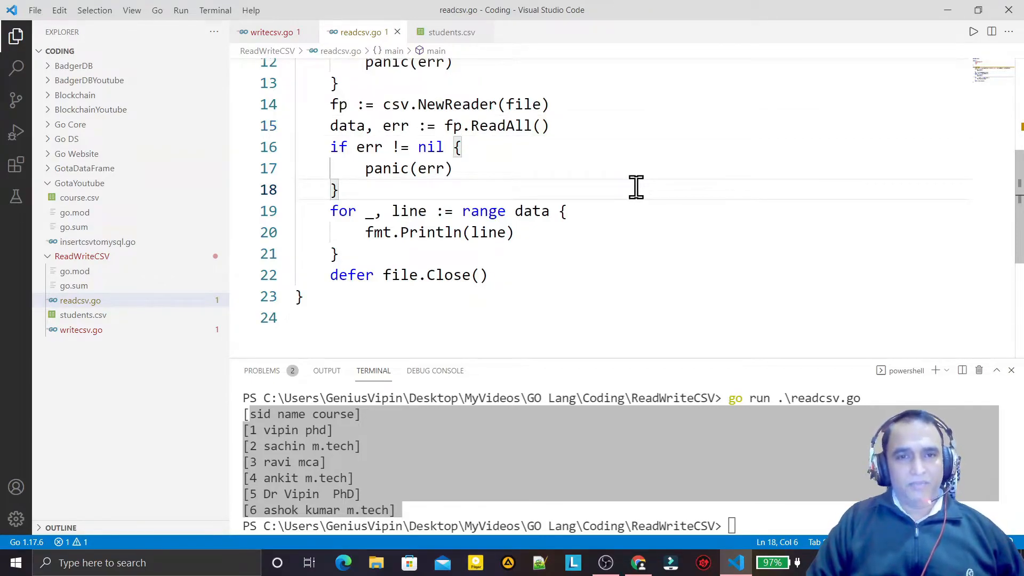
mouse_move(615, 160)
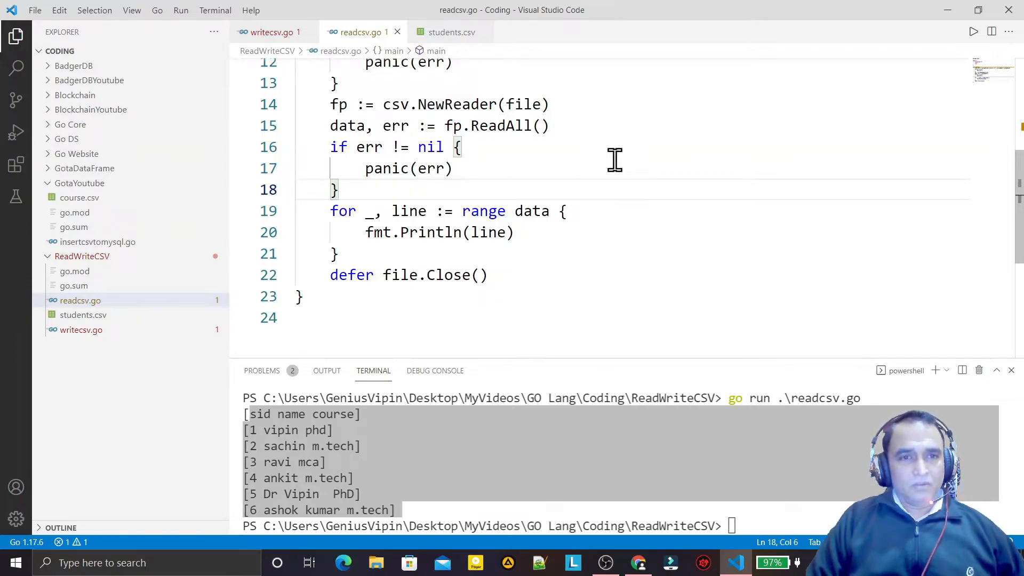
mouse_move(392, 125)
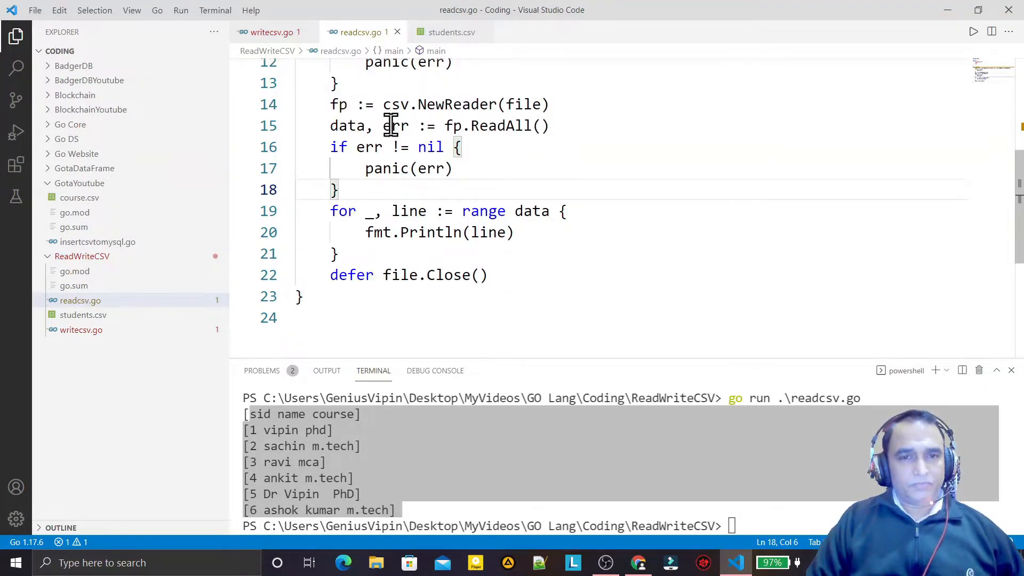
click(330, 125)
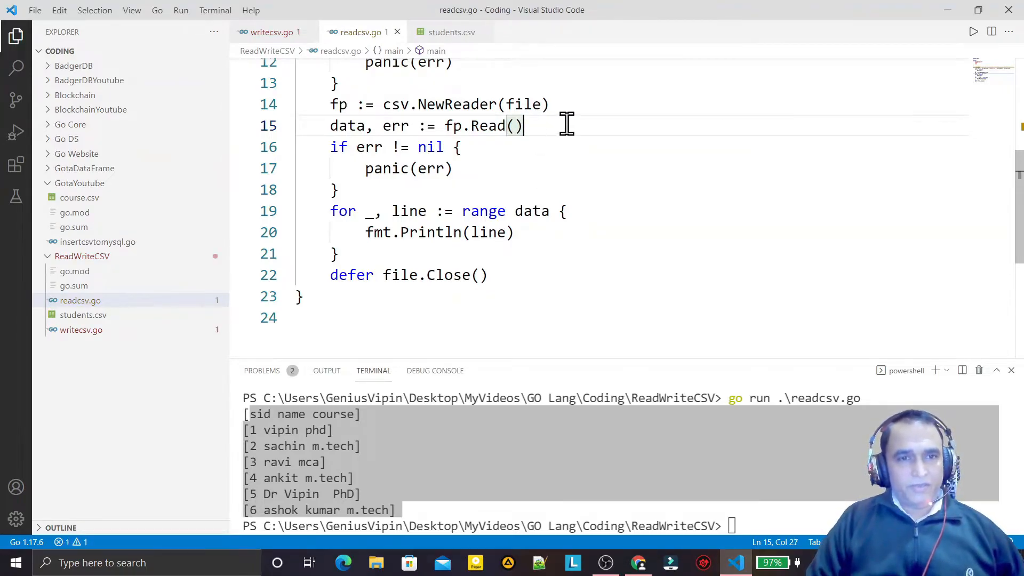
mouse_move(368, 120)
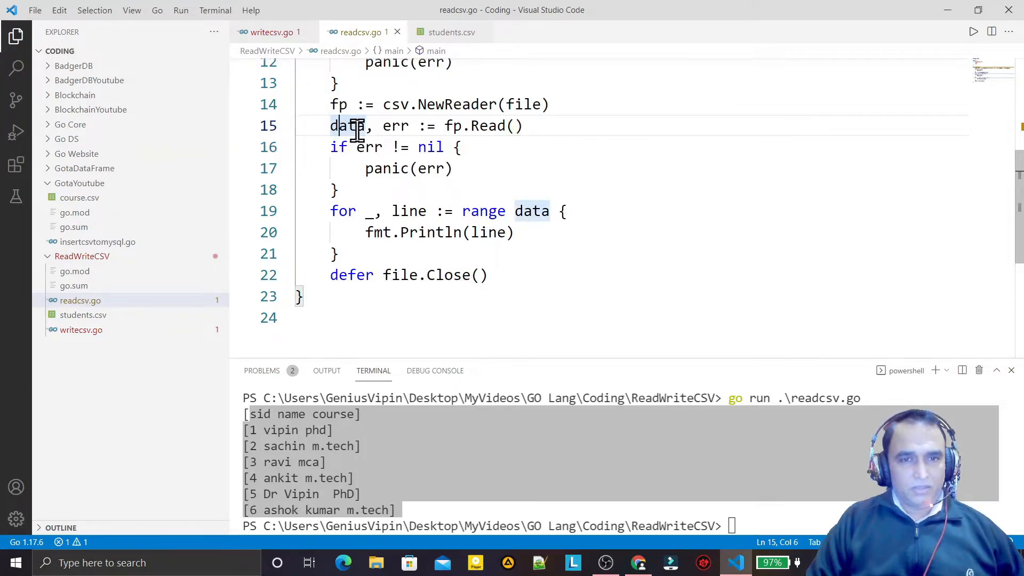
mouse_move(396, 195)
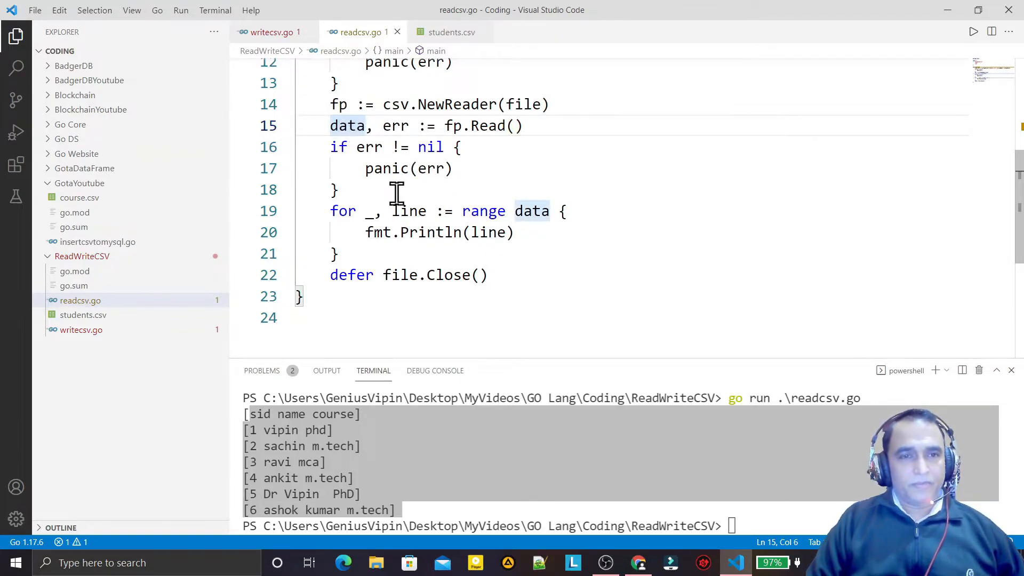
mouse_move(367, 216)
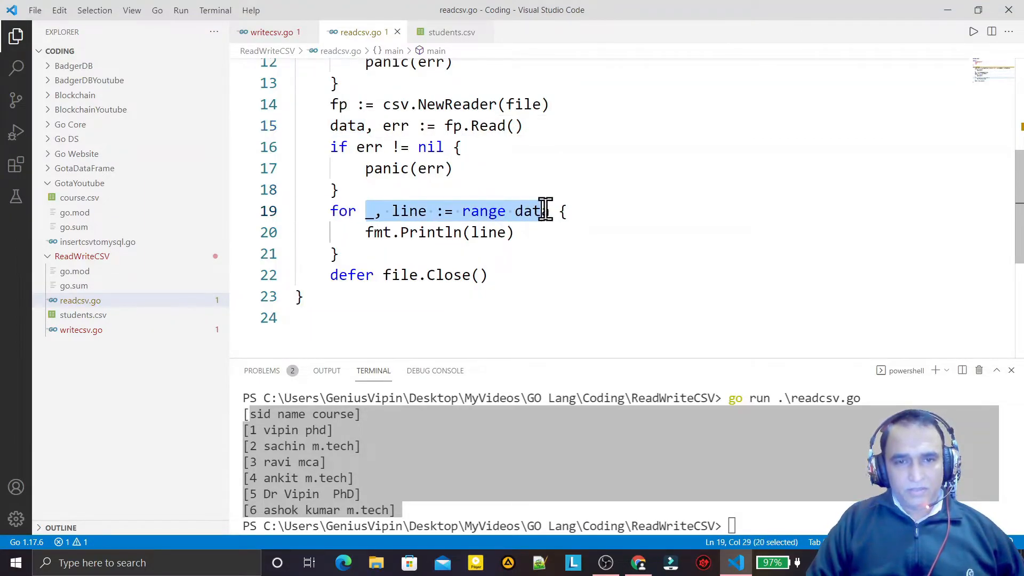
Drop the range clause, move the Read and error check into the loop, rename data to line
key(Delete)
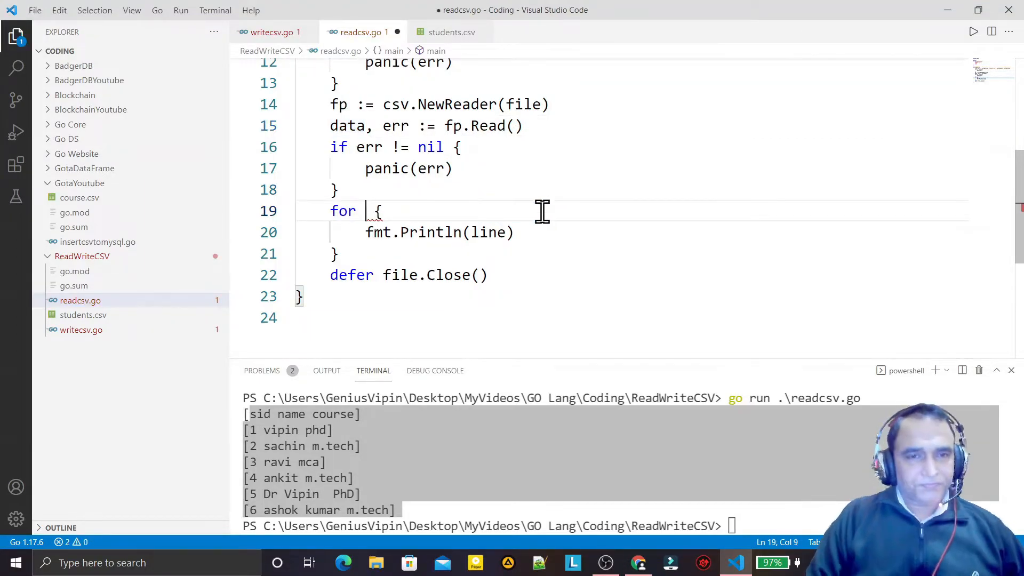
click(400, 147)
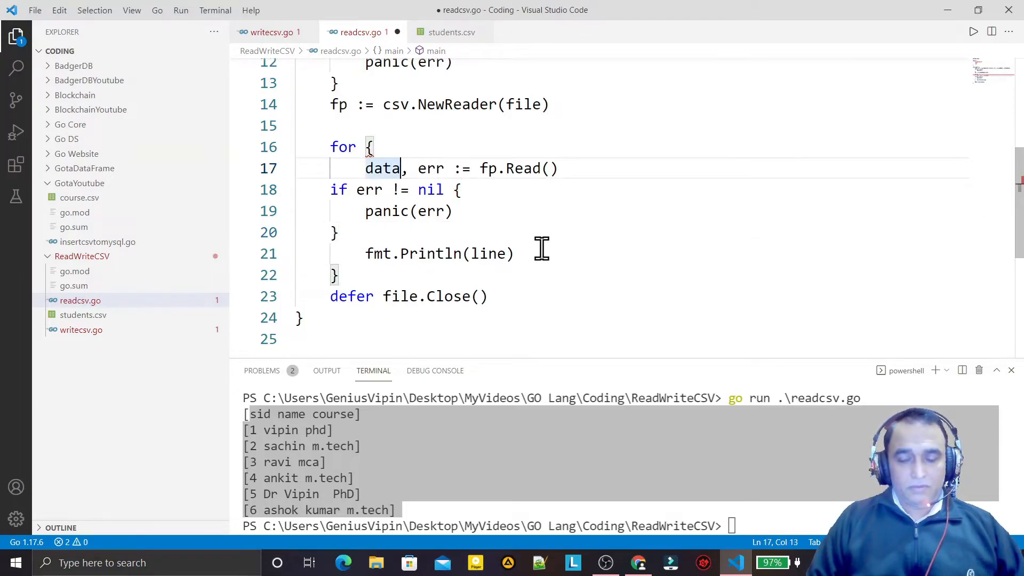
text(line)
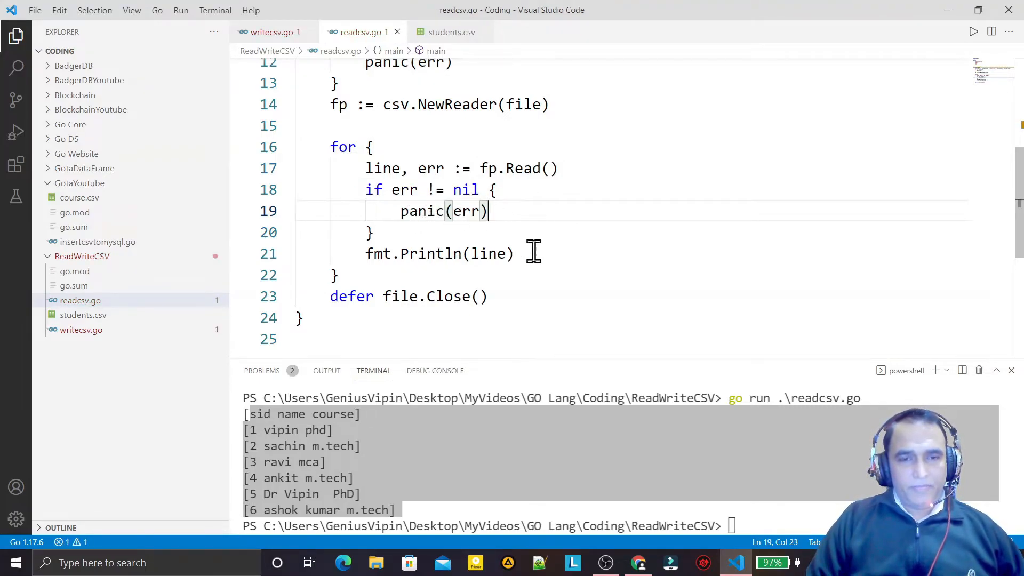
mouse_move(495, 253)
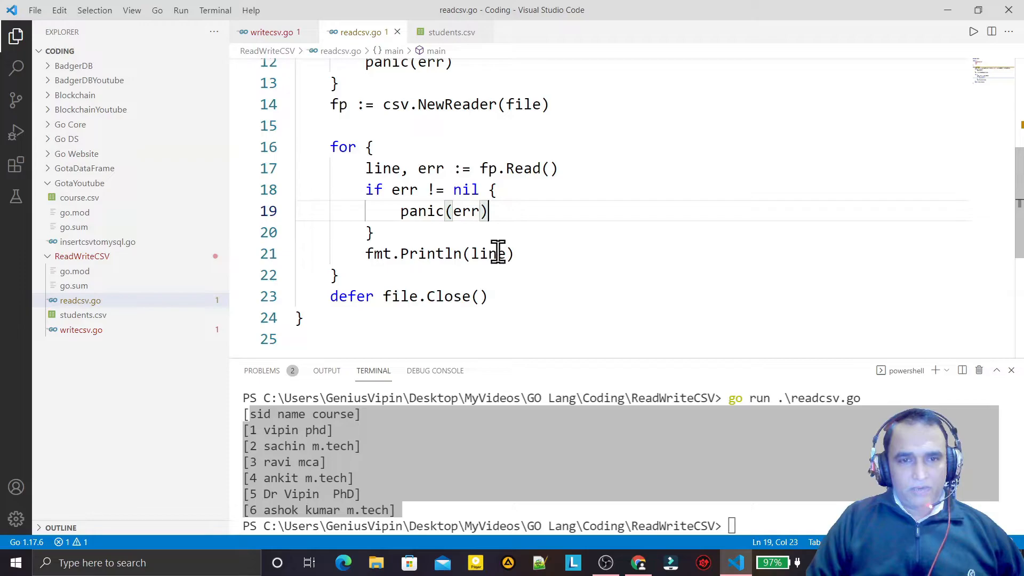
mouse_move(396, 235)
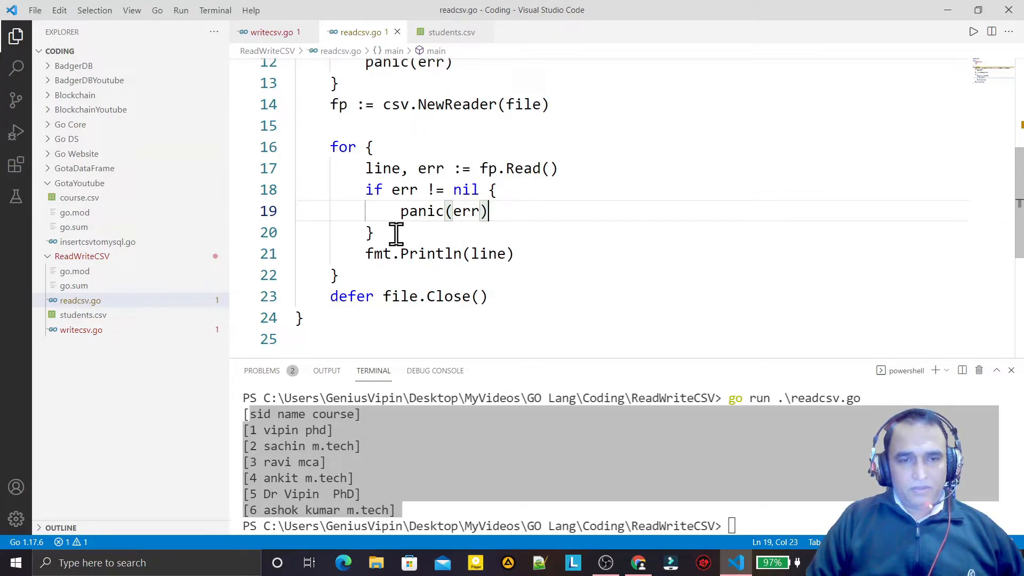
Begin an 'if err == io.EOF' break check on a new line after the error block
key(Enter)
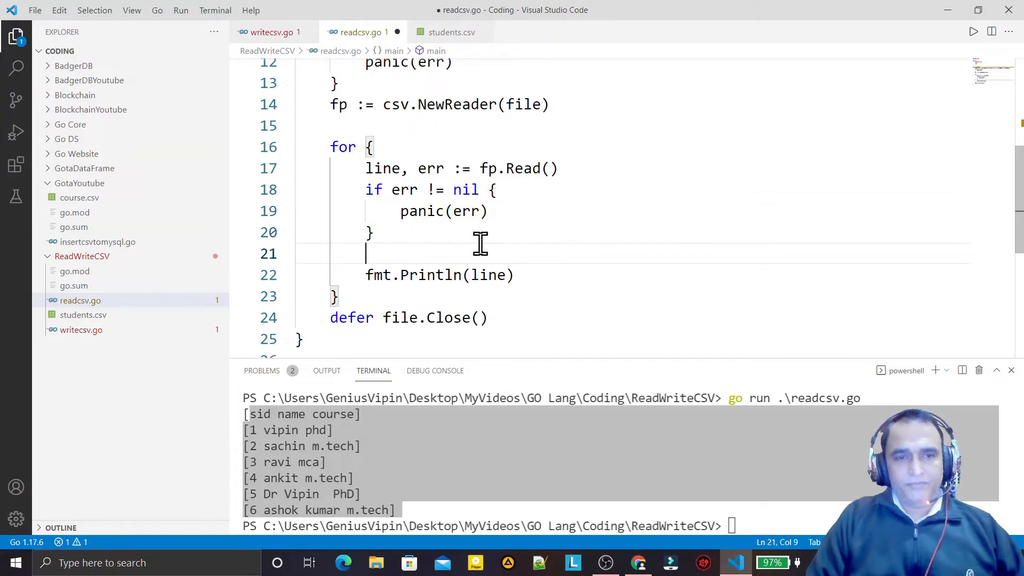
text(if err)
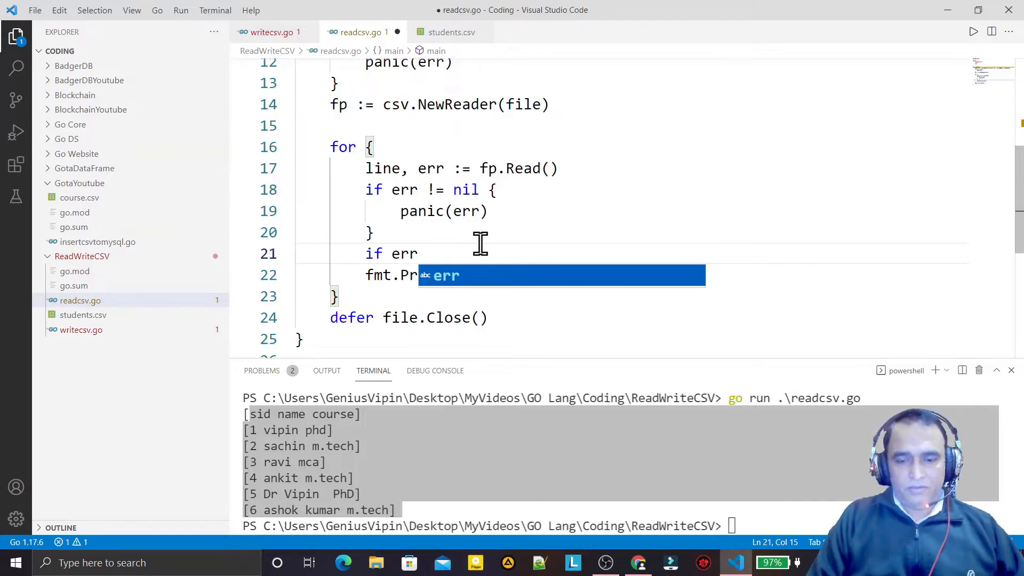
text(==i)
text(break)
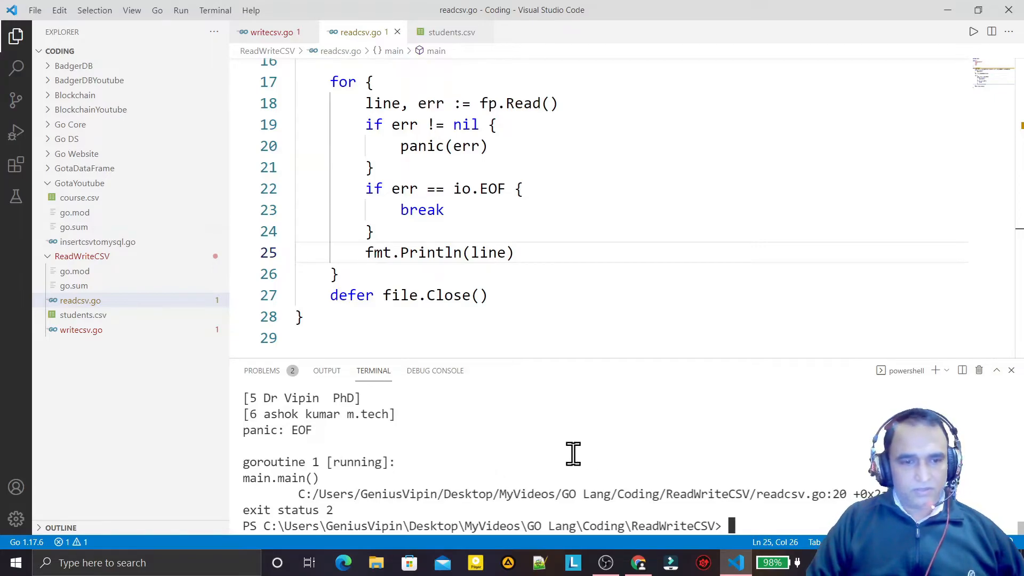
mouse_move(584, 442)
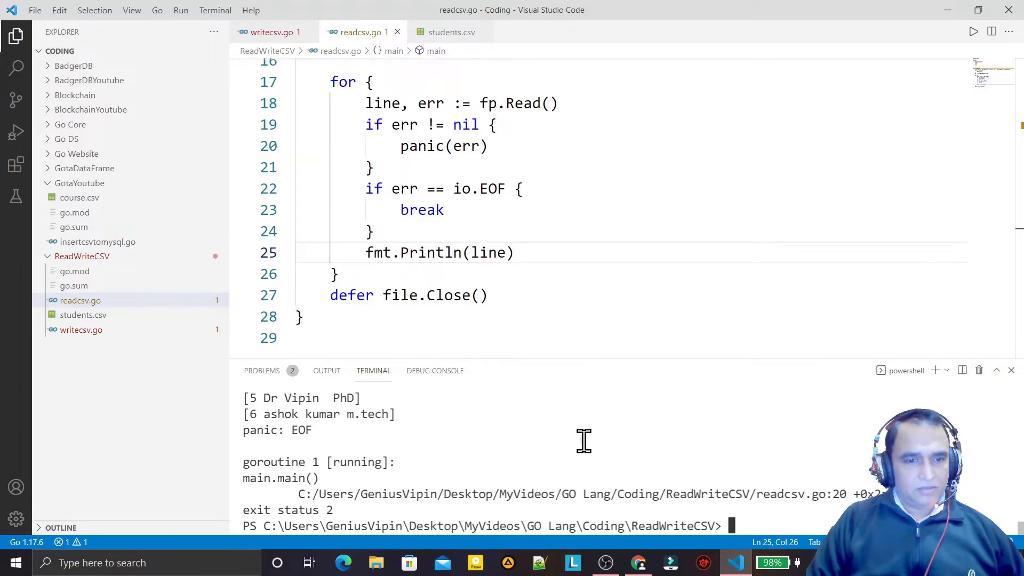
mouse_move(576, 418)
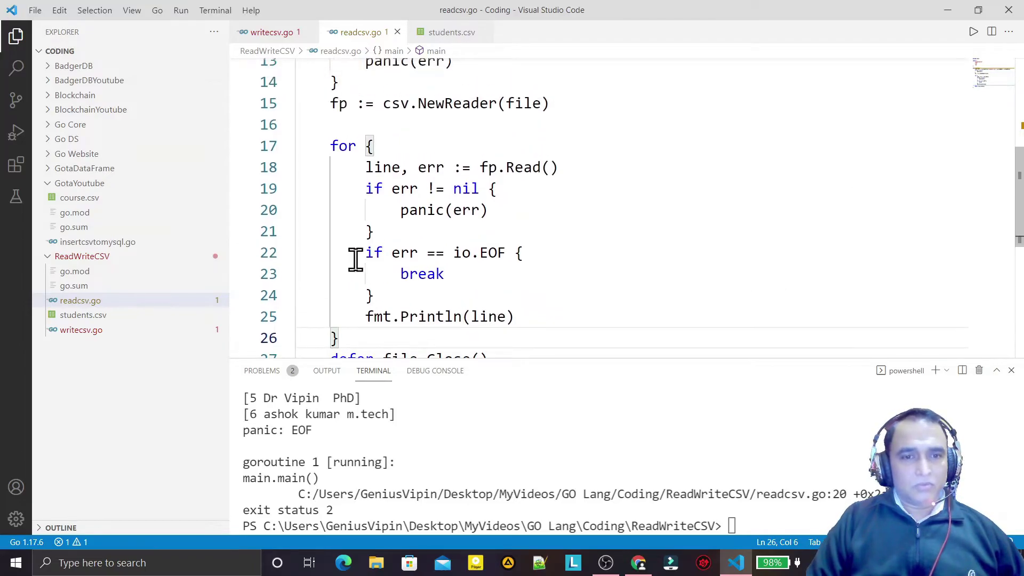
Cut the io.EOF break block and place it above the err != nil panic check
drag(365, 253, 372, 295)
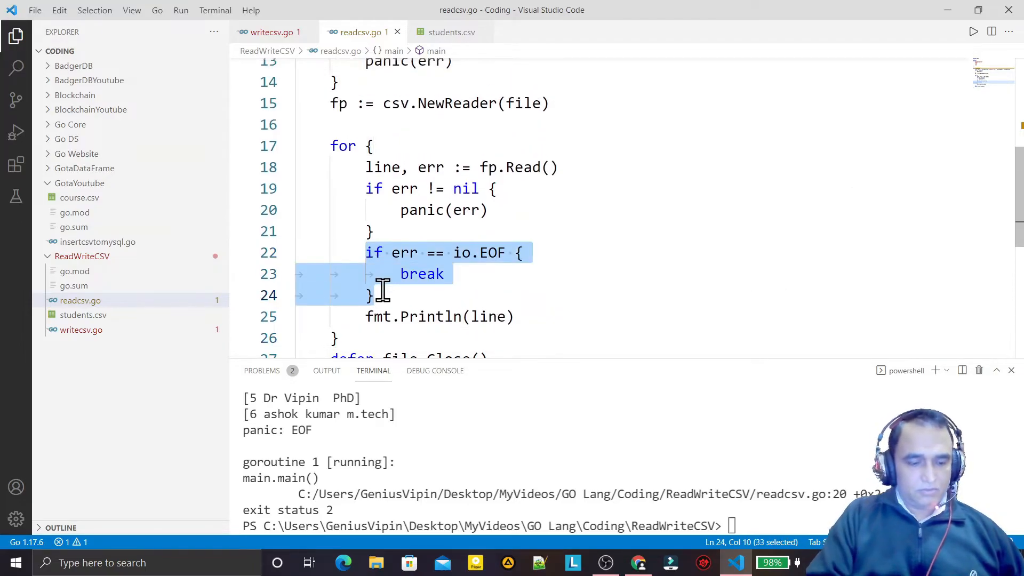
key(Delete)
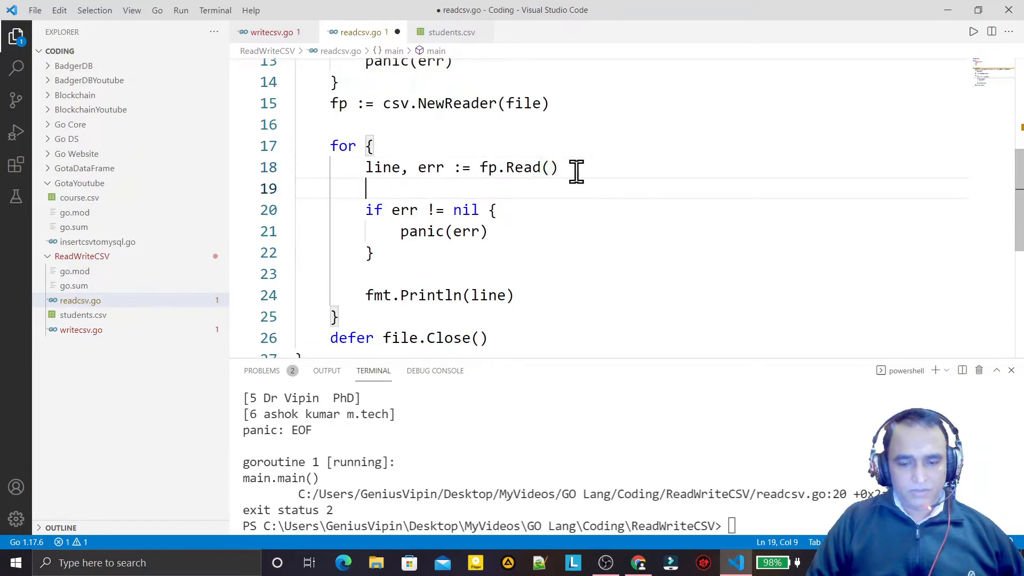
key(Ctrl+f)
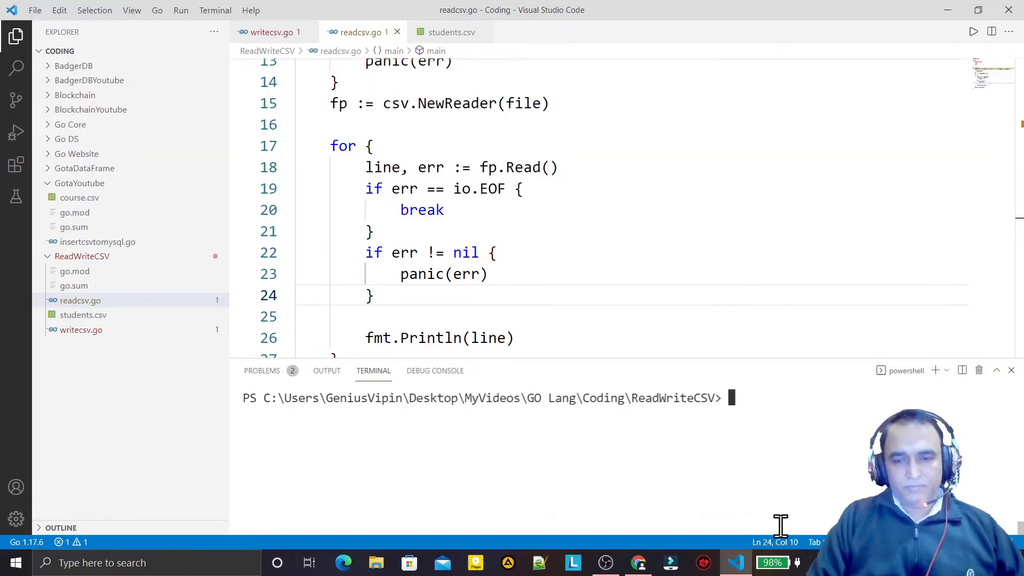
Run 'go run .\readcsv.go' again, then highlight the io.EOF check to explain it
text(go run .\readcsv.go)
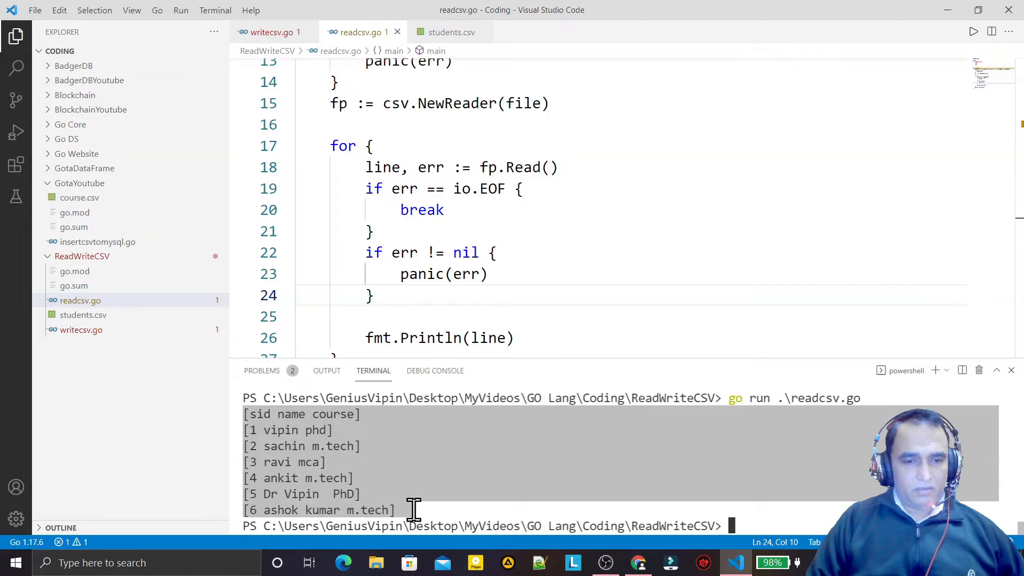
mouse_move(420, 196)
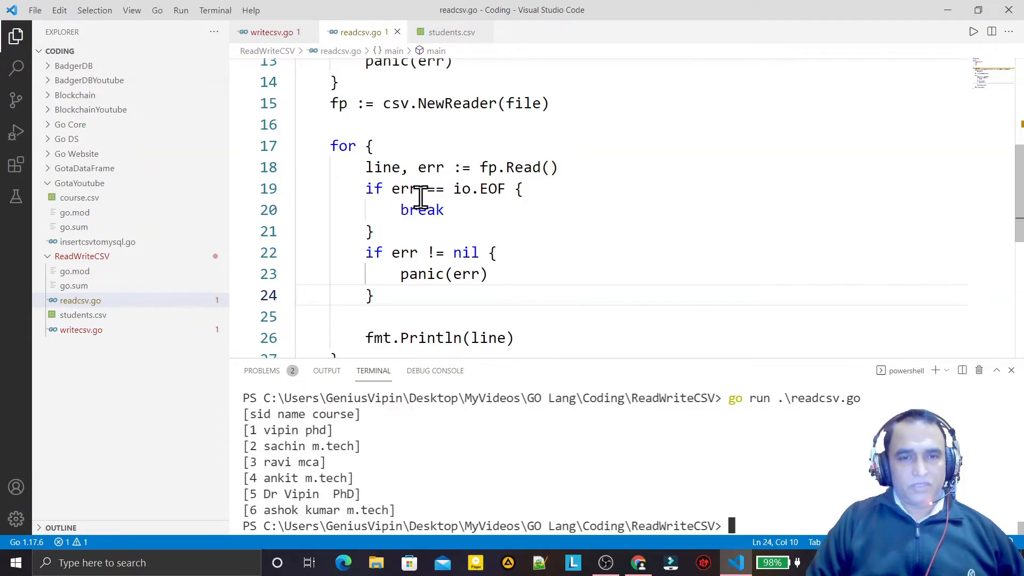
drag(366, 189, 376, 231)
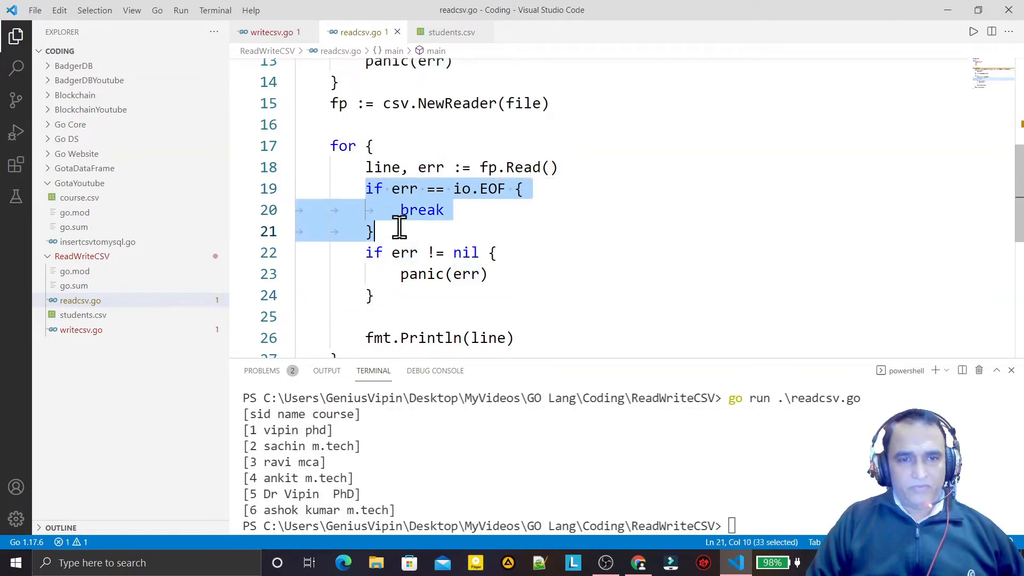
click(361, 274)
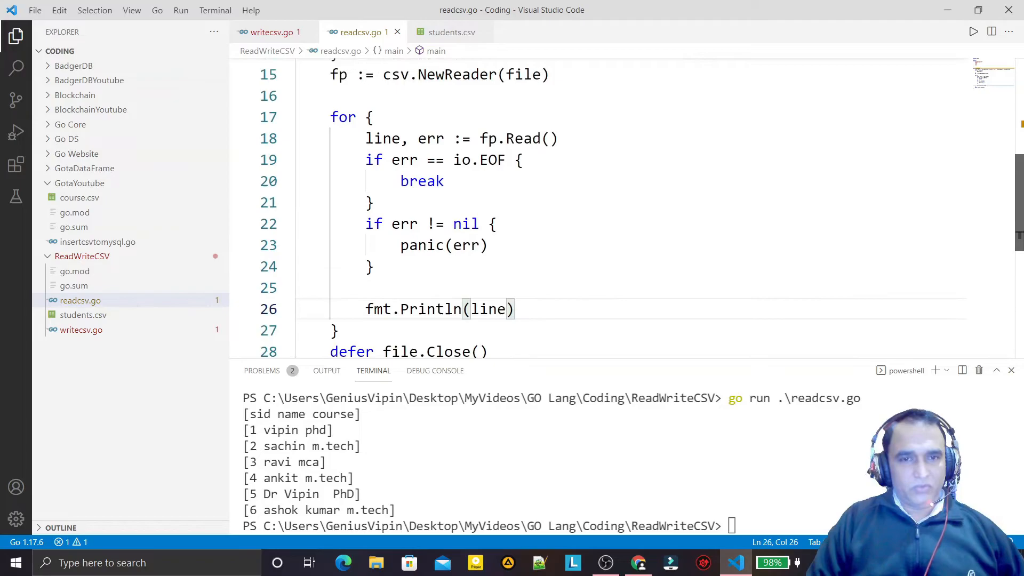
click(579, 171)
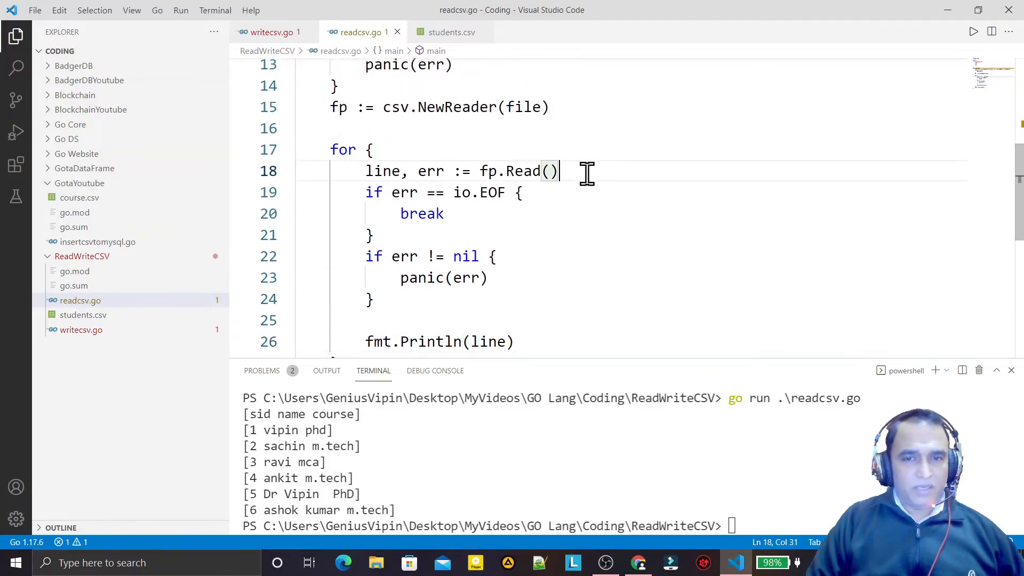
mouse_move(613, 195)
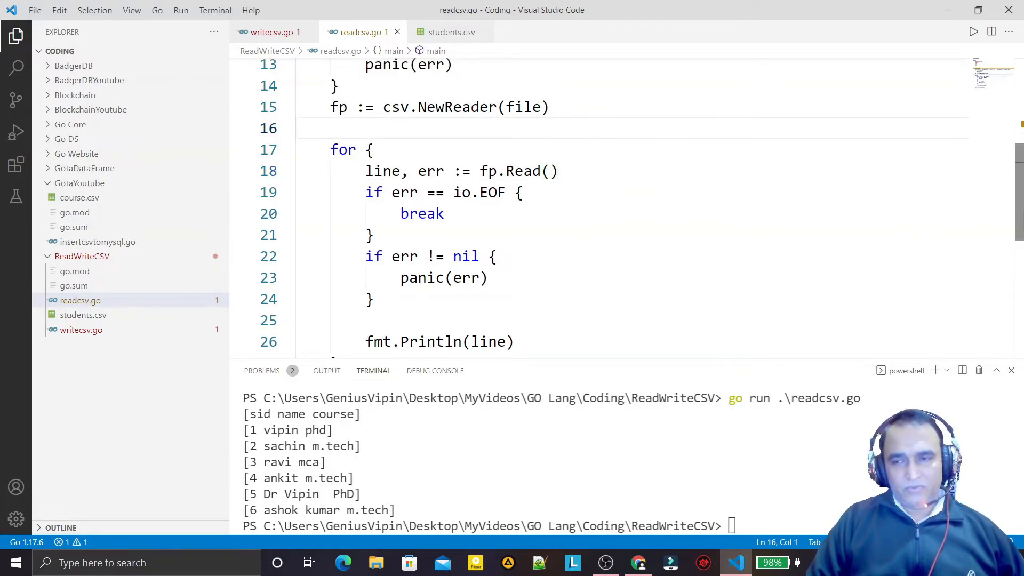
scroll(down, 3)
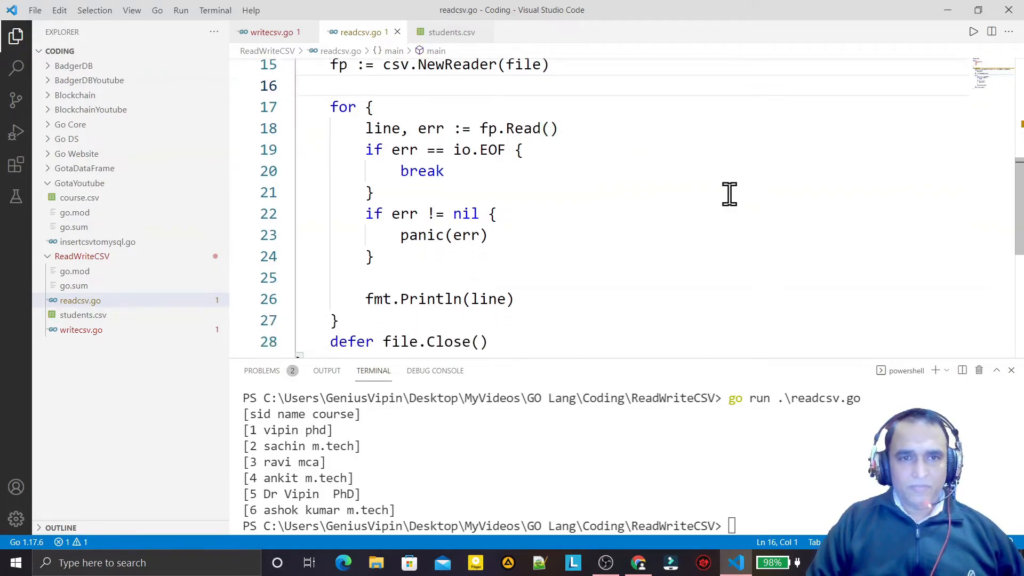
click(493, 213)
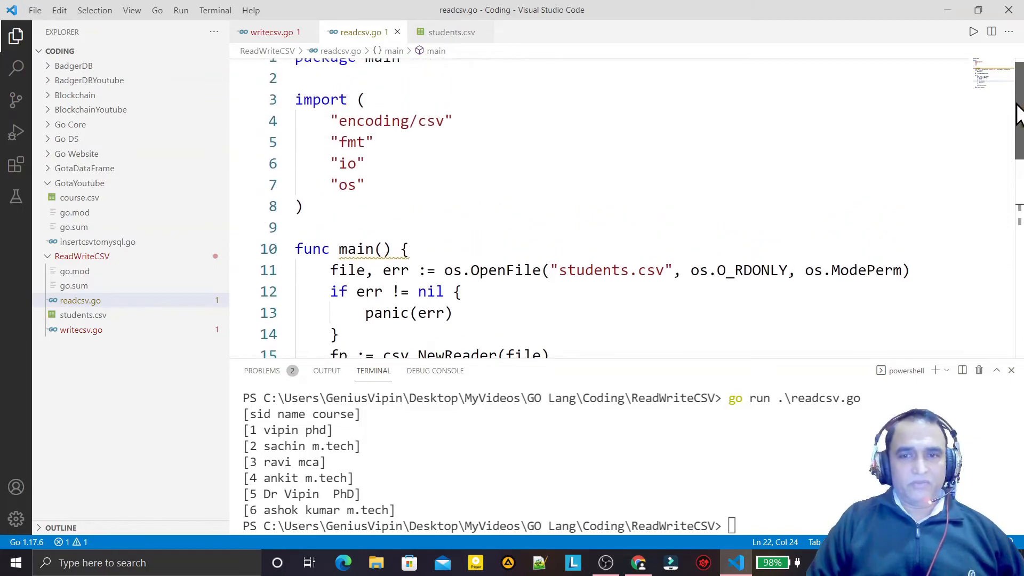
scroll(down, 3)
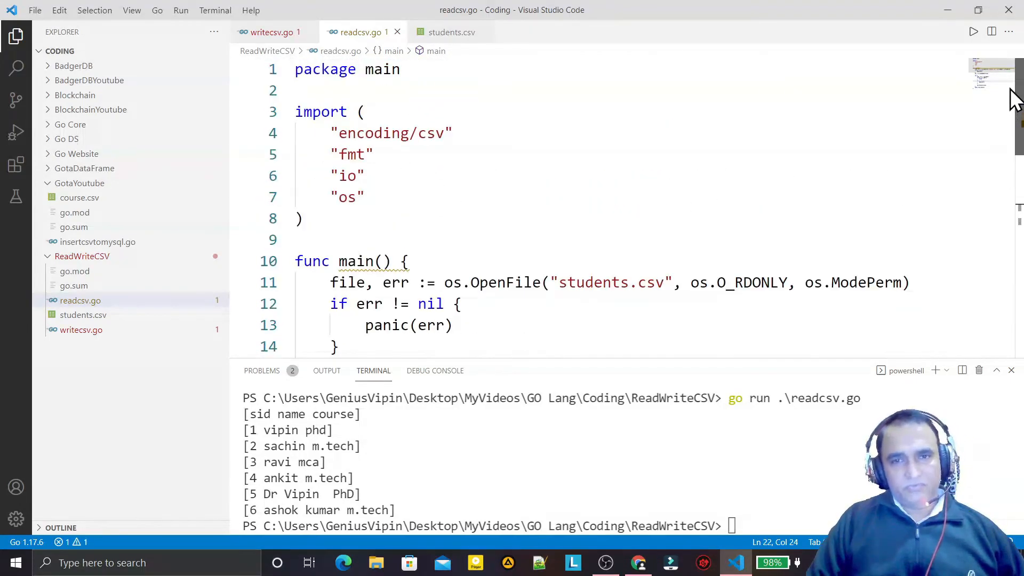
click(374, 154)
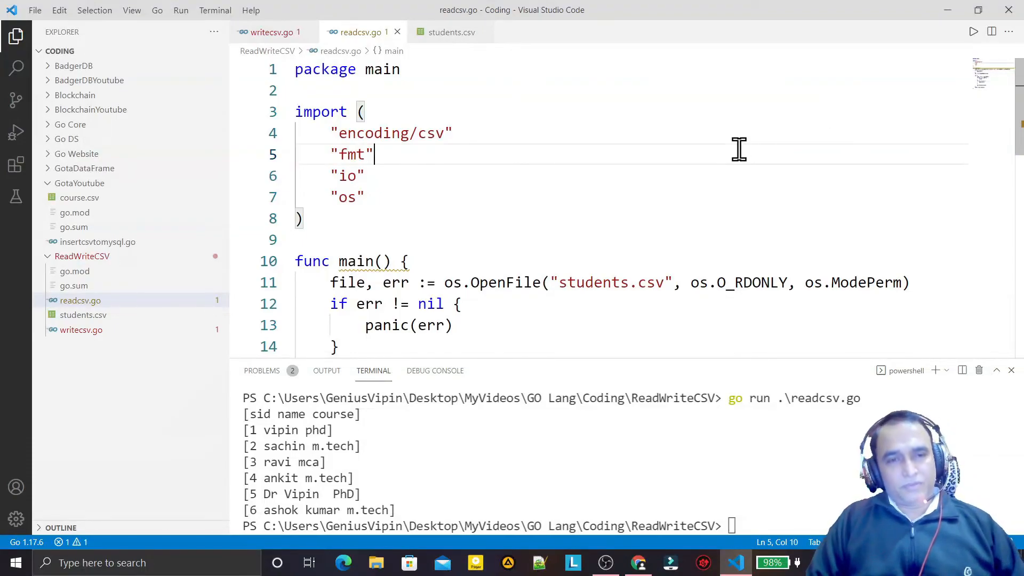